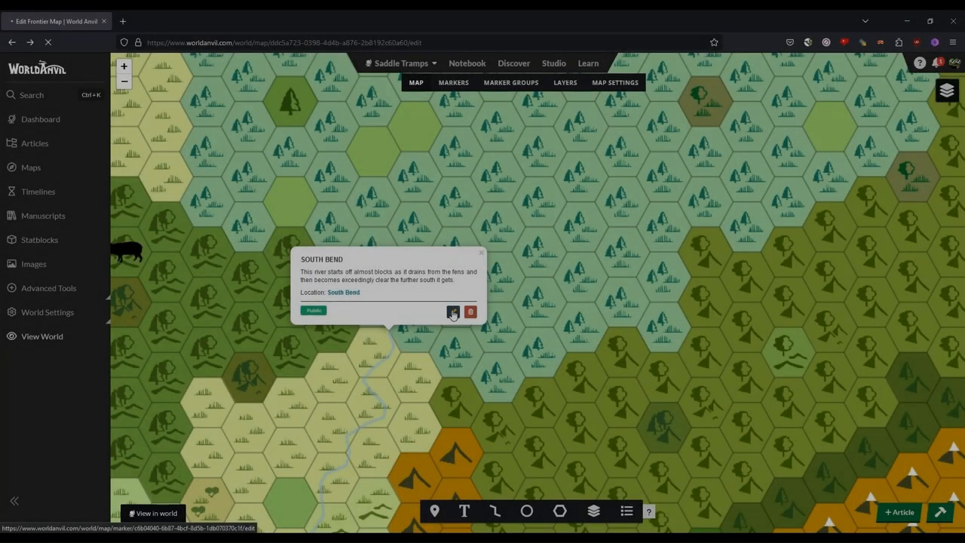
# Draw a red branch line northeast from the South Bend river, redoing the first attempt.
pyautogui.click(453, 312)
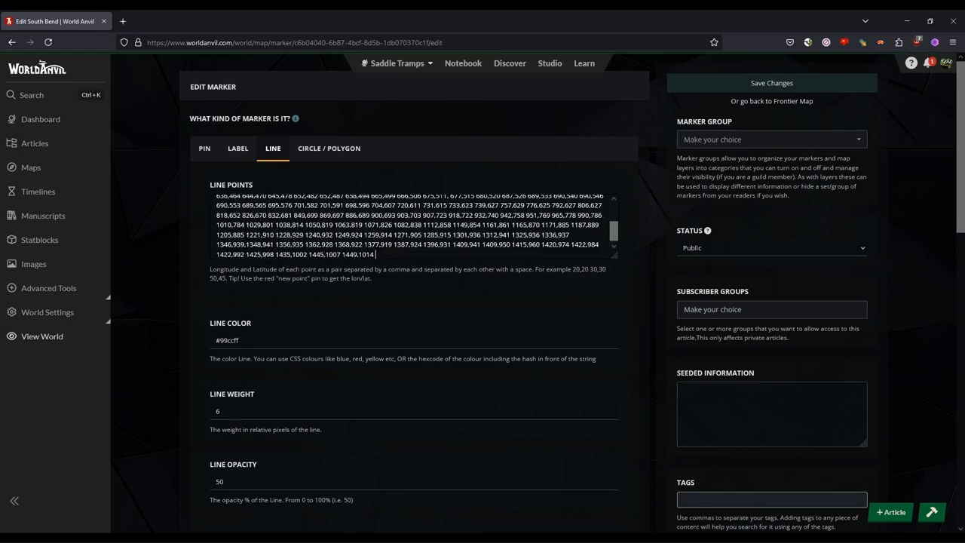
pyautogui.click(771, 101)
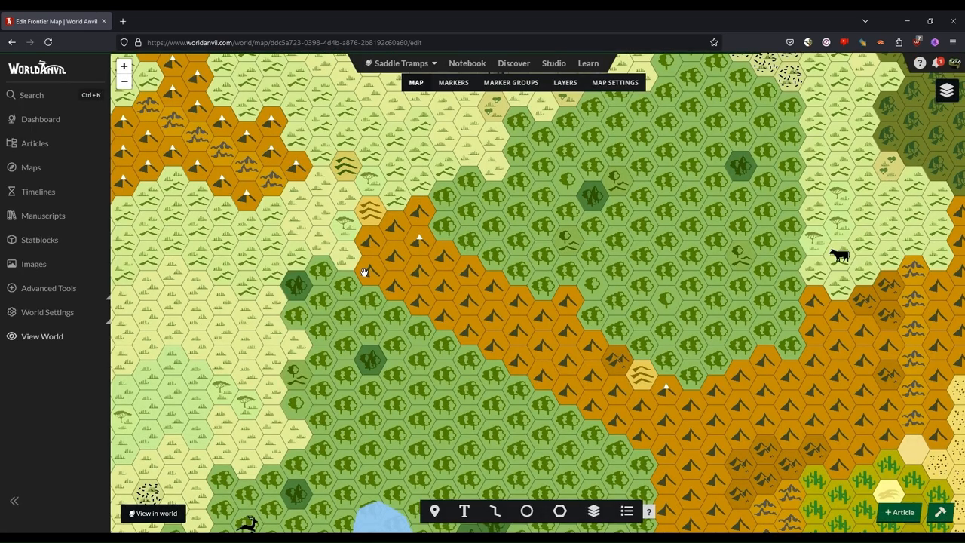
pyautogui.moveTo(288, 349)
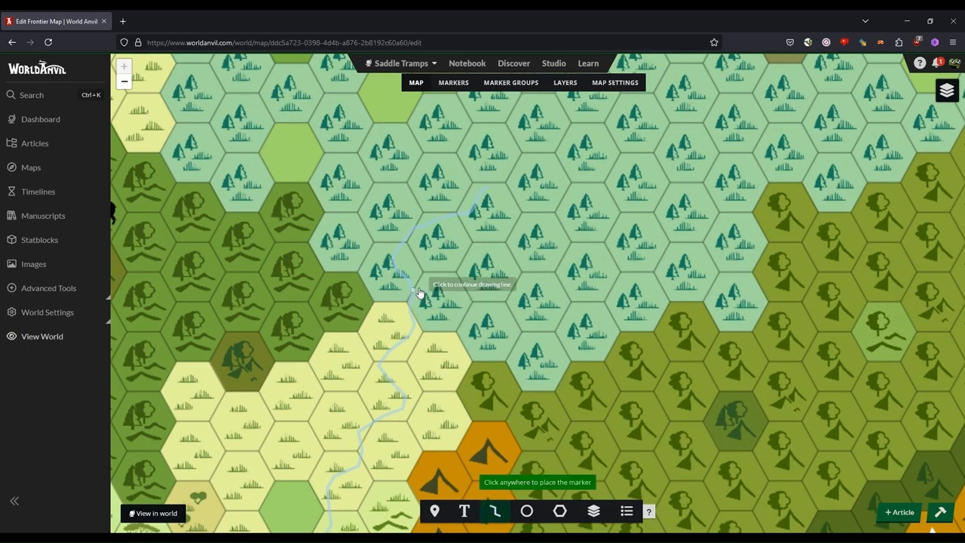
pyautogui.click(419, 292)
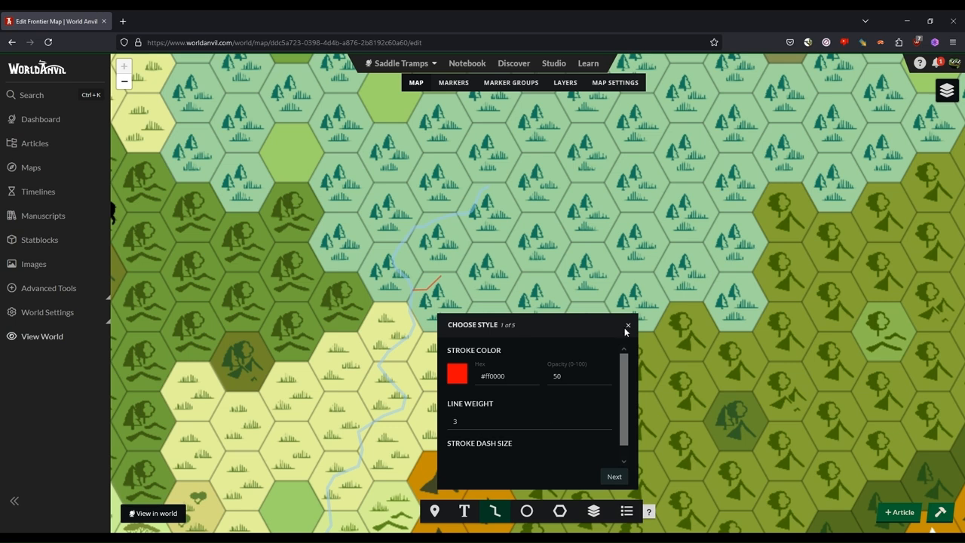
pyautogui.click(628, 325)
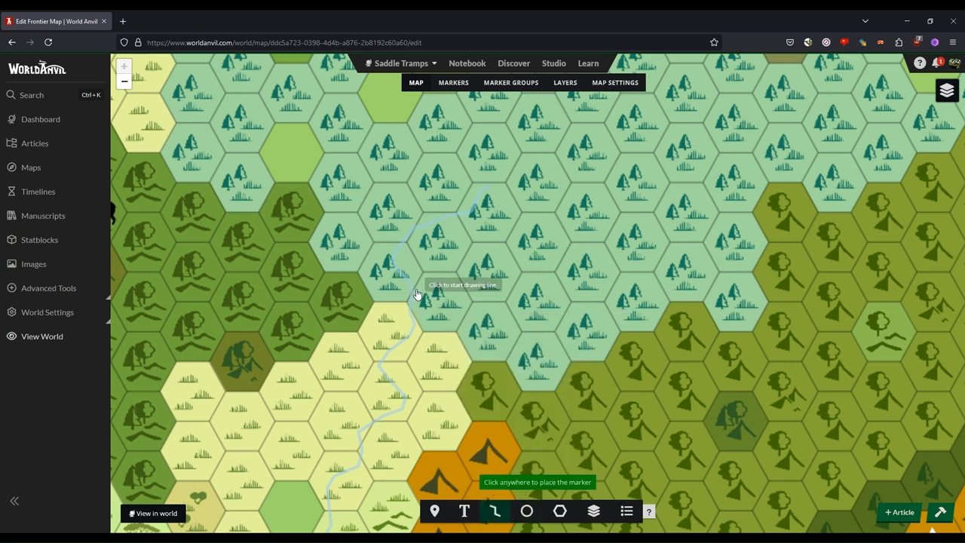
pyautogui.click(417, 294)
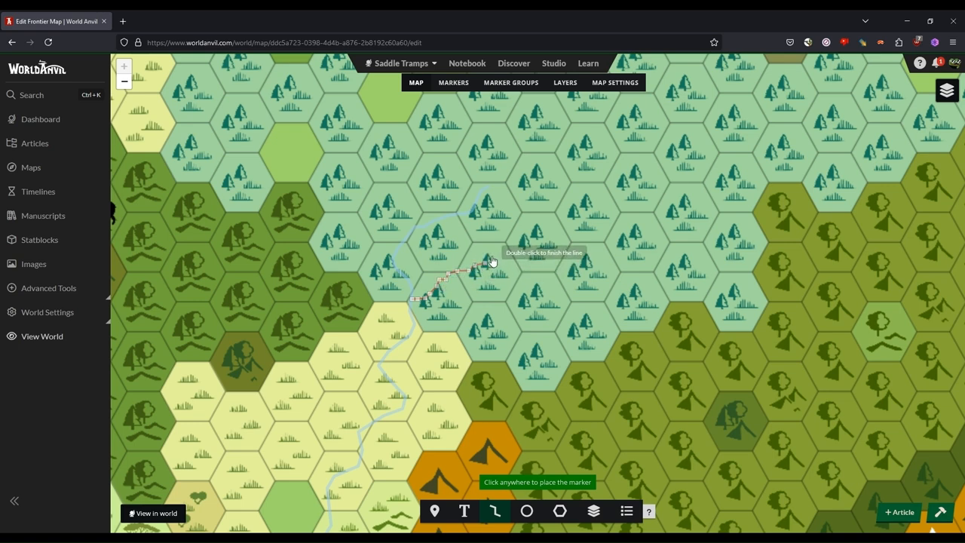
pyautogui.doubleClick(490, 260)
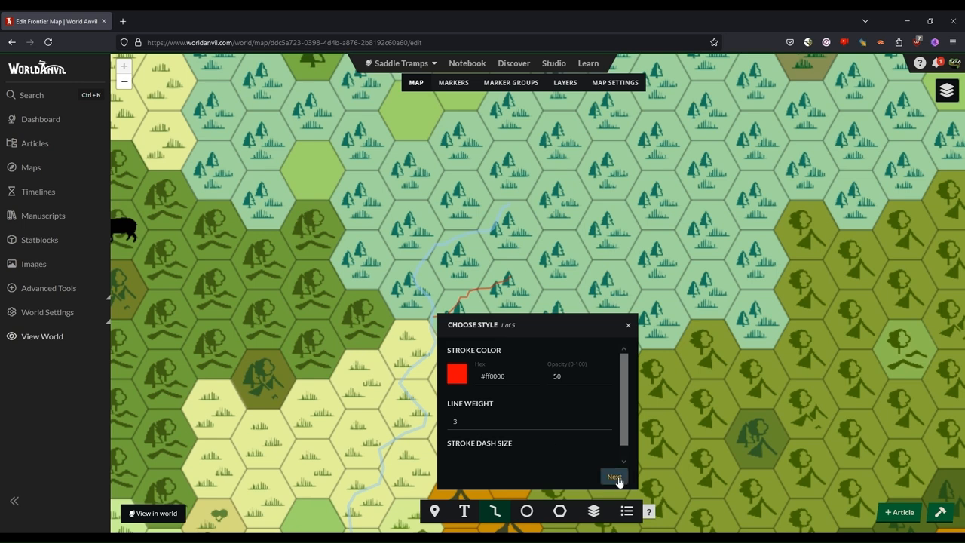
# Accept the red style and view the new branch marker's edit page.
pyautogui.click(614, 477)
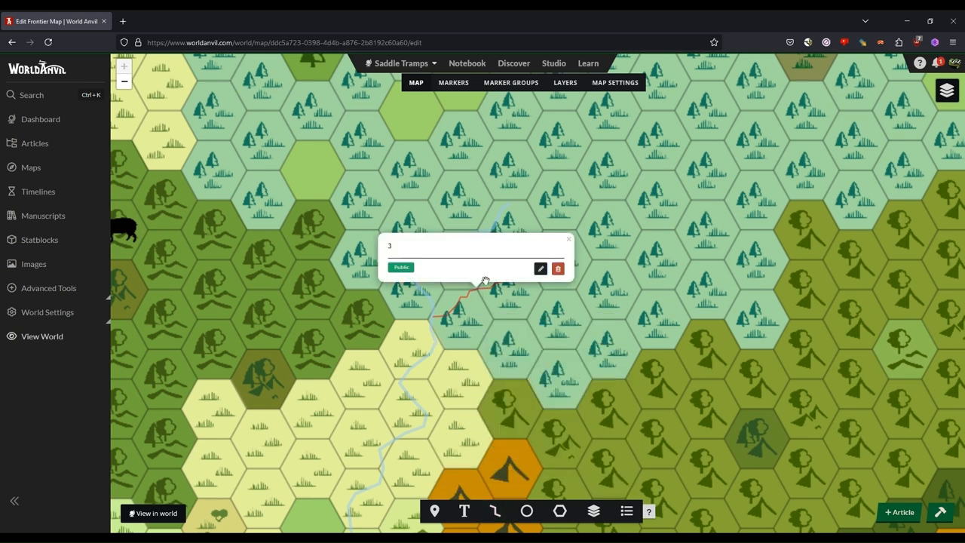
pyautogui.click(540, 268)
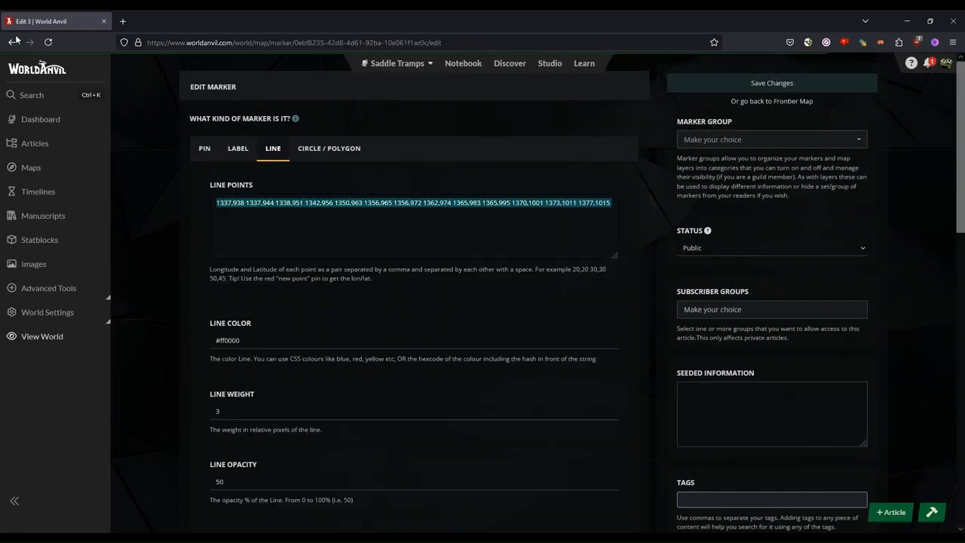
pyautogui.click(772, 101)
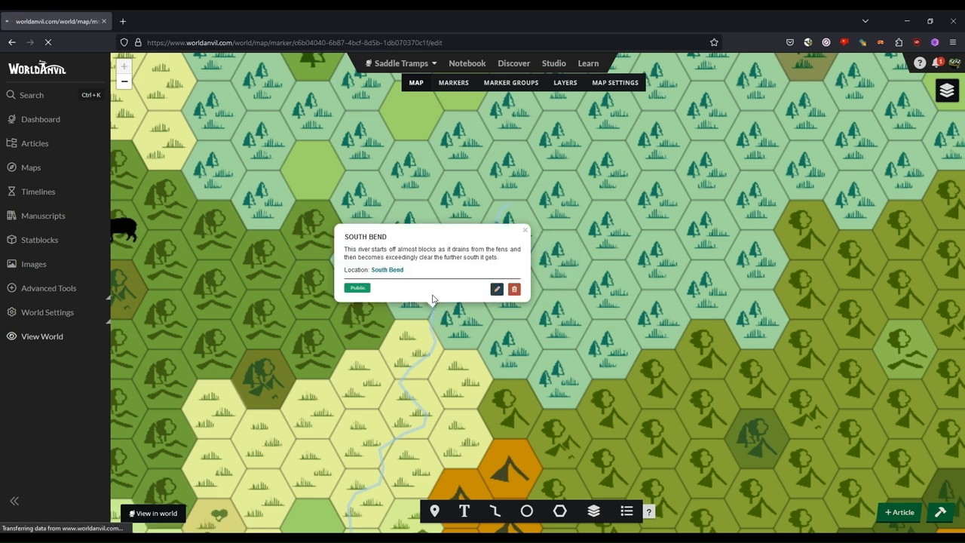
# Append the branch points to South Bend's Line Points and save.
pyautogui.click(496, 288)
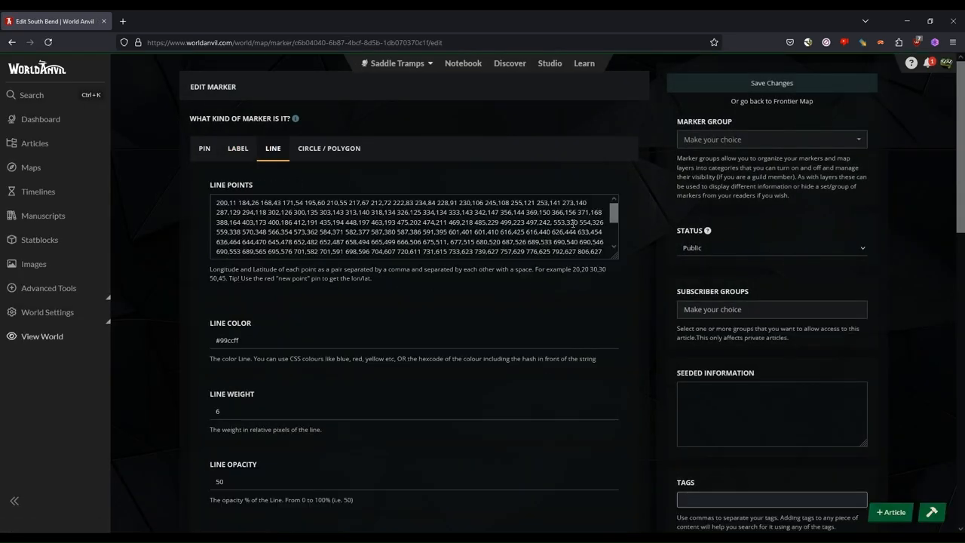
pyautogui.scroll(-3)
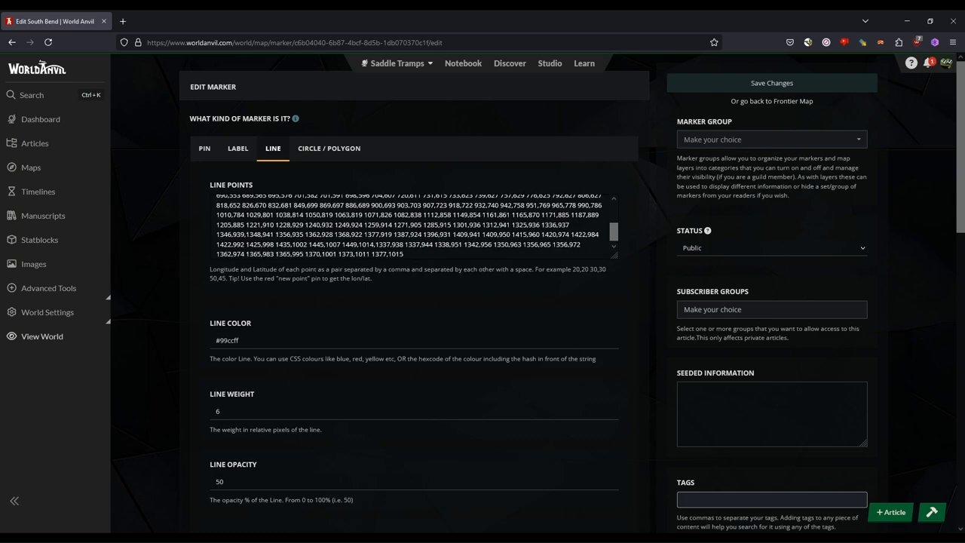
pyautogui.click(771, 100)
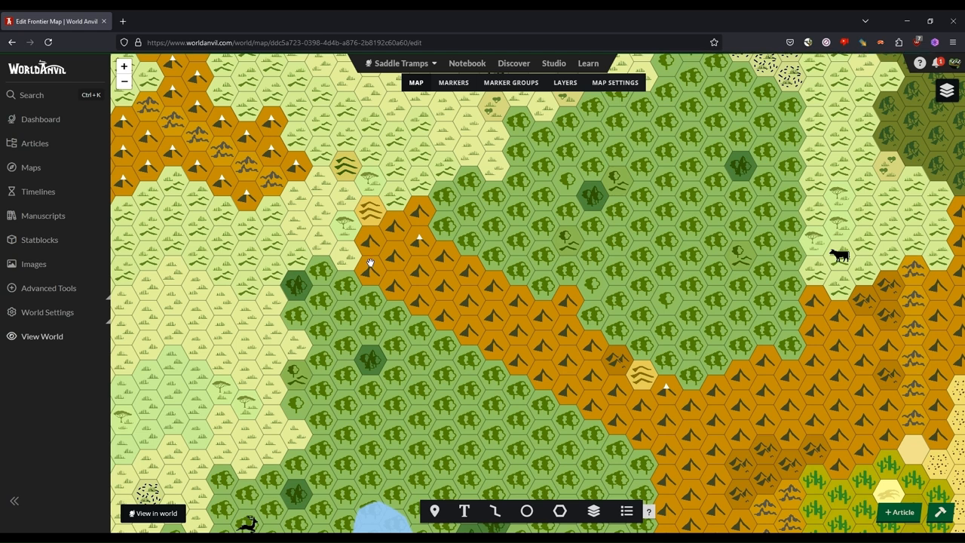
pyautogui.moveTo(352, 279)
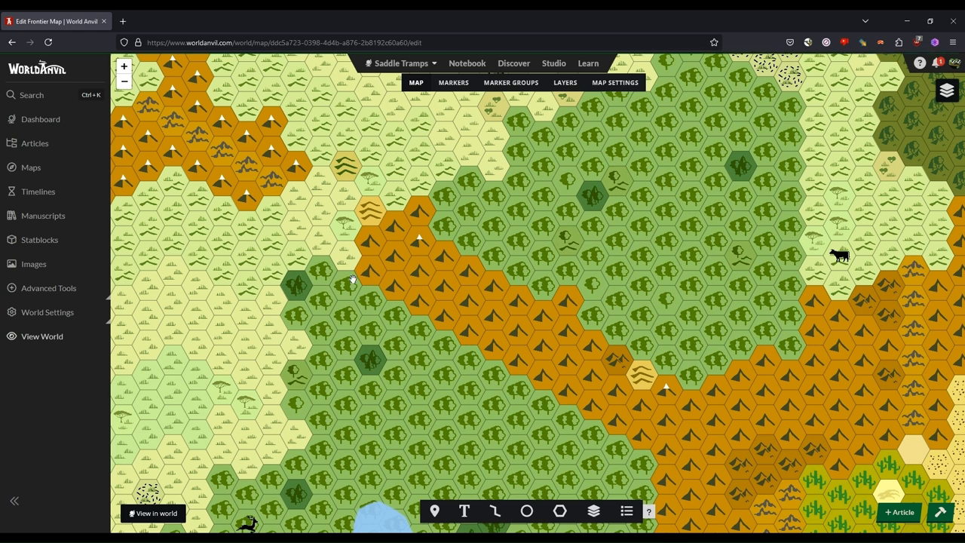
pyautogui.moveTo(287, 277)
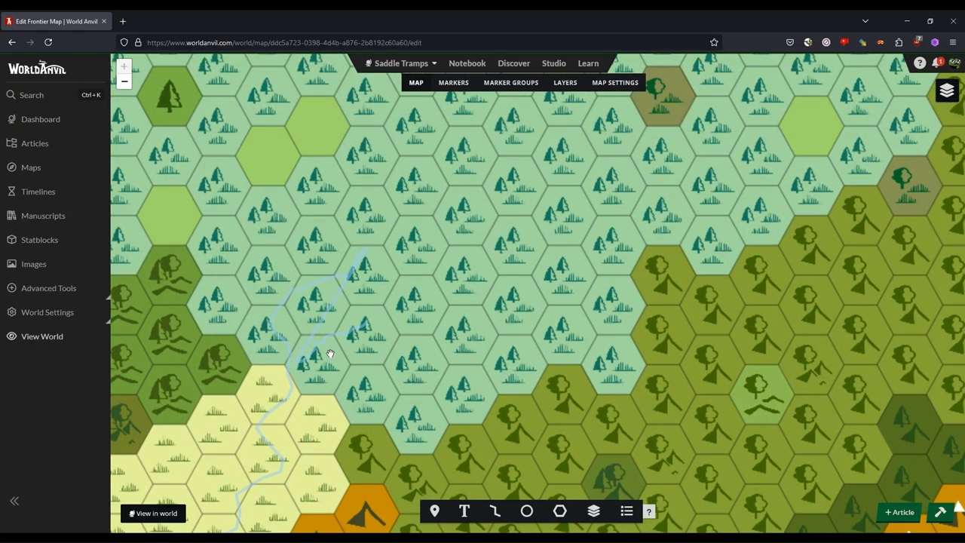
pyautogui.moveTo(319, 331)
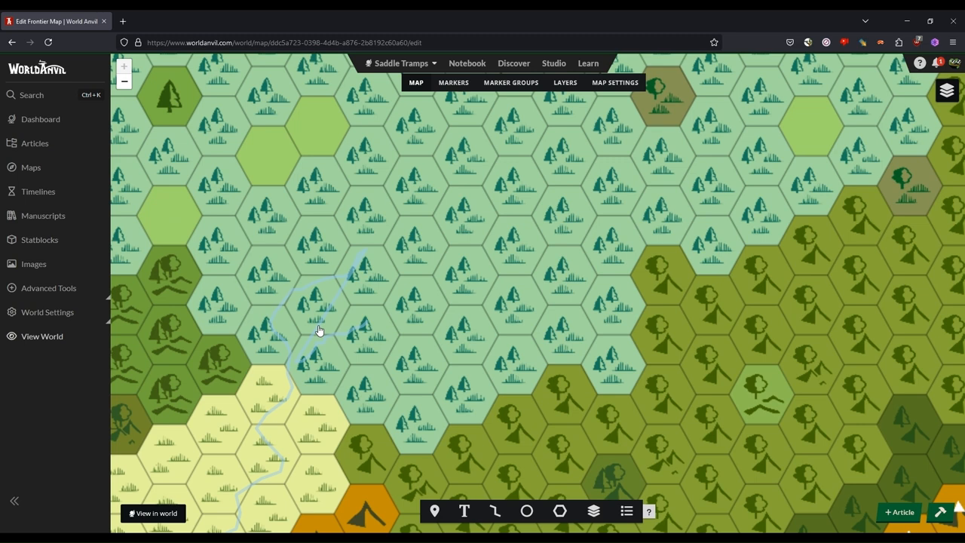
# Trim South Bend's Line Points to remove the northeast fork, then return to the map.
pyautogui.click(318, 332)
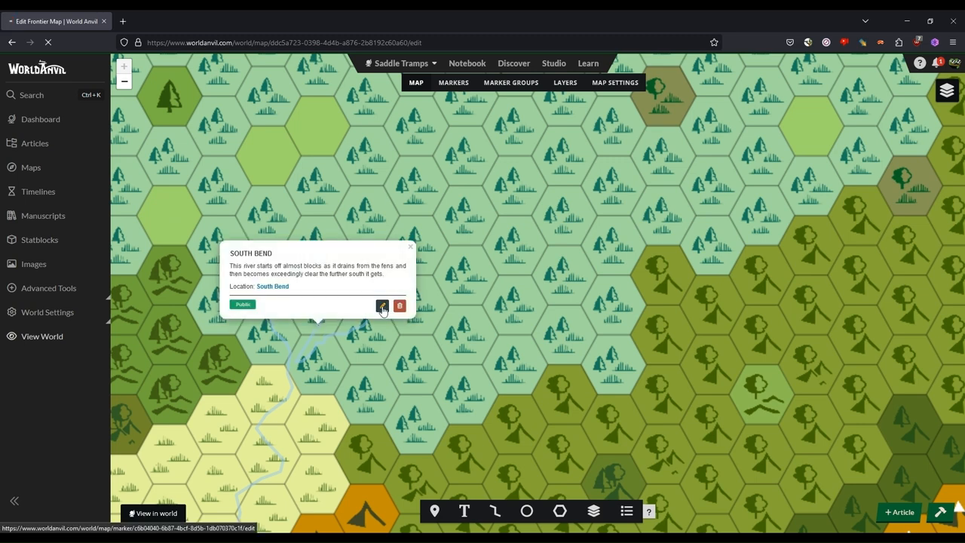
pyautogui.click(383, 306)
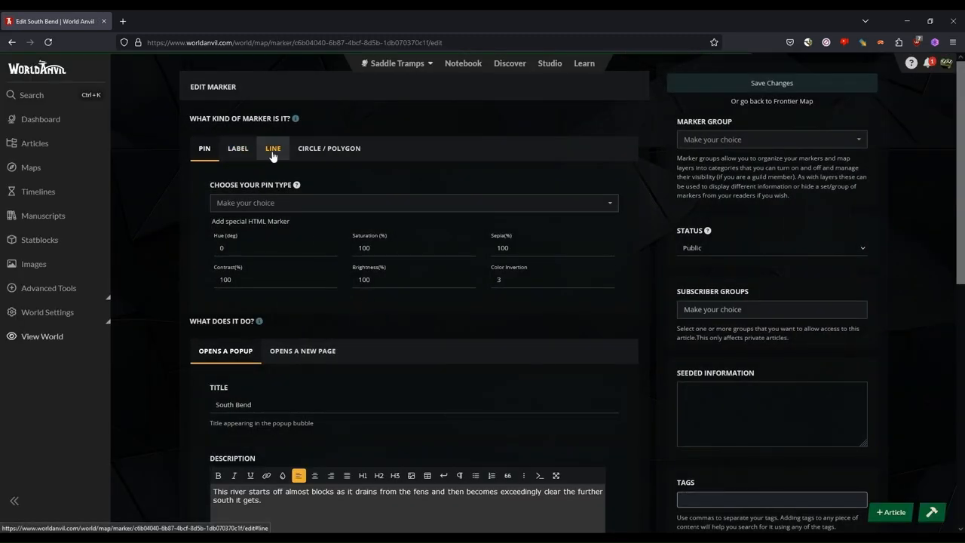
pyautogui.click(273, 148)
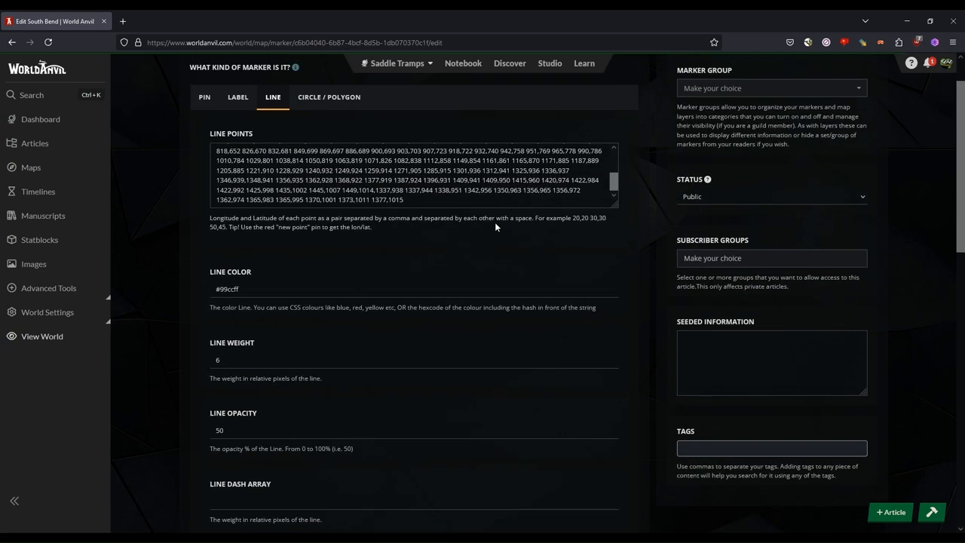
pyautogui.click(463, 202)
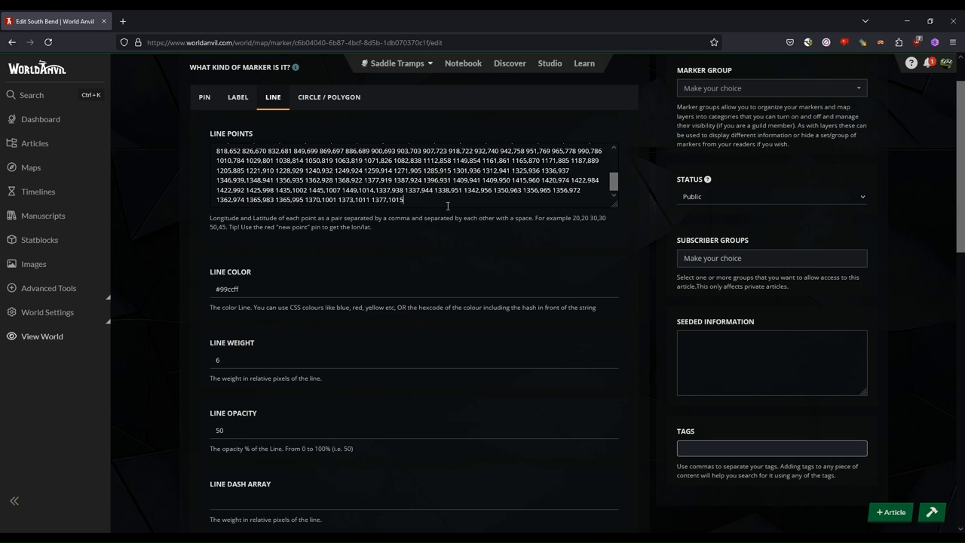
pyautogui.moveTo(490, 204)
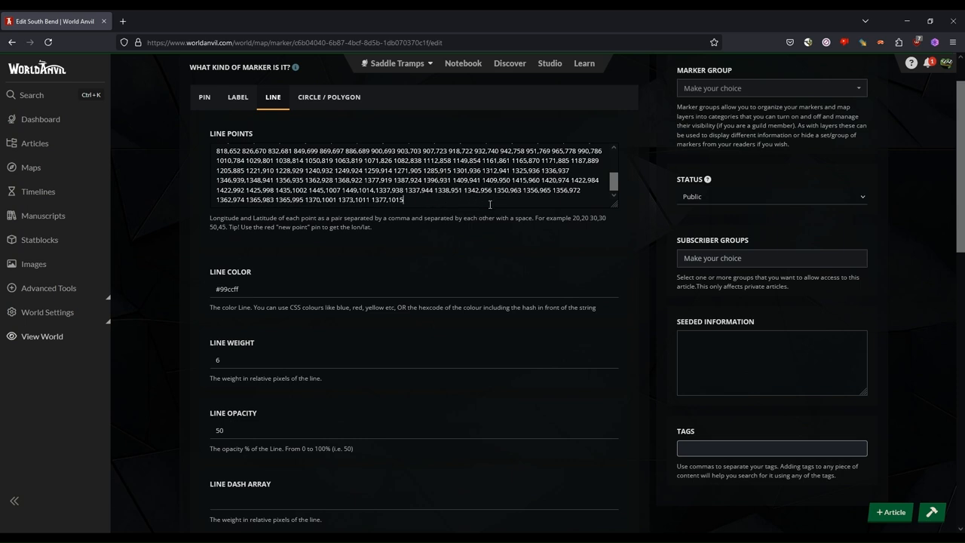
pyautogui.moveTo(502, 232)
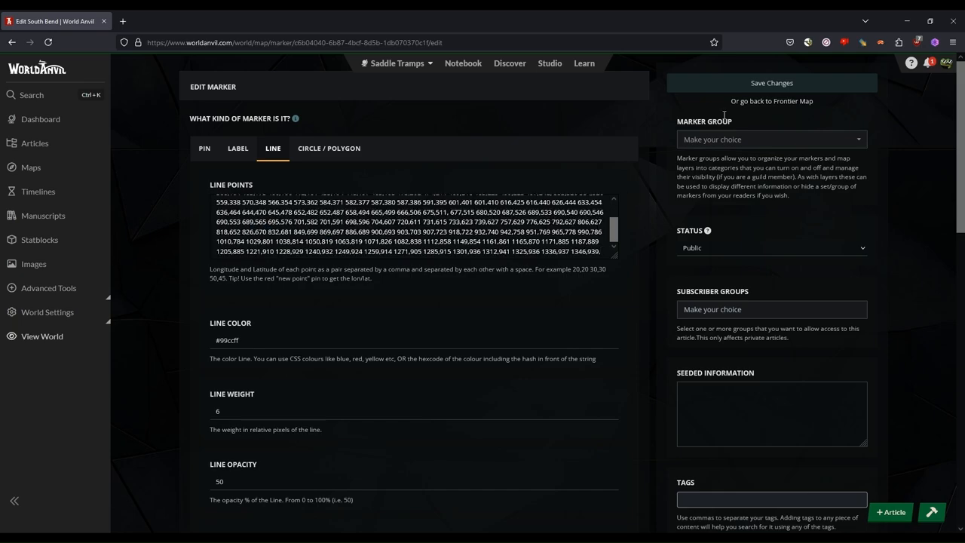
pyautogui.click(772, 101)
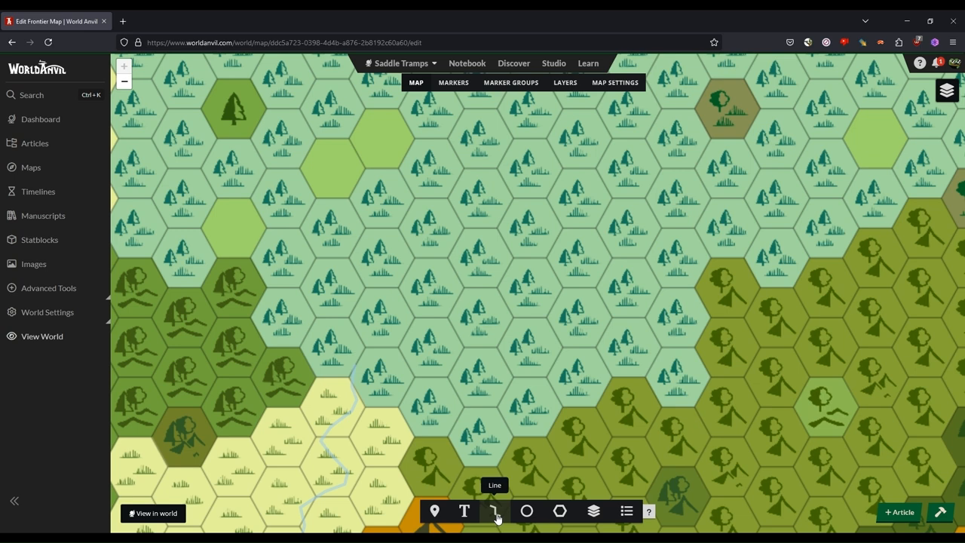
# Draw a first short line from the river's end with the Line tool.
pyautogui.click(495, 511)
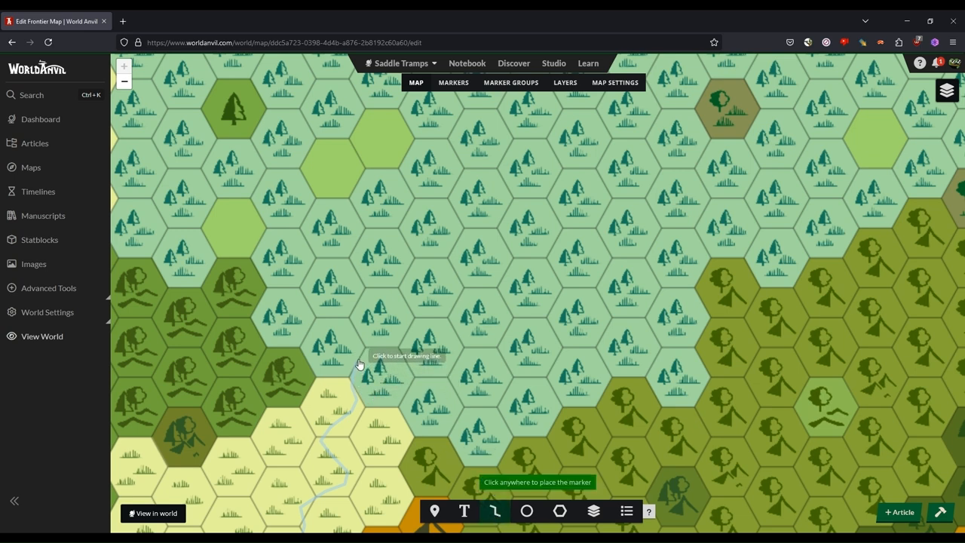
pyautogui.click(360, 364)
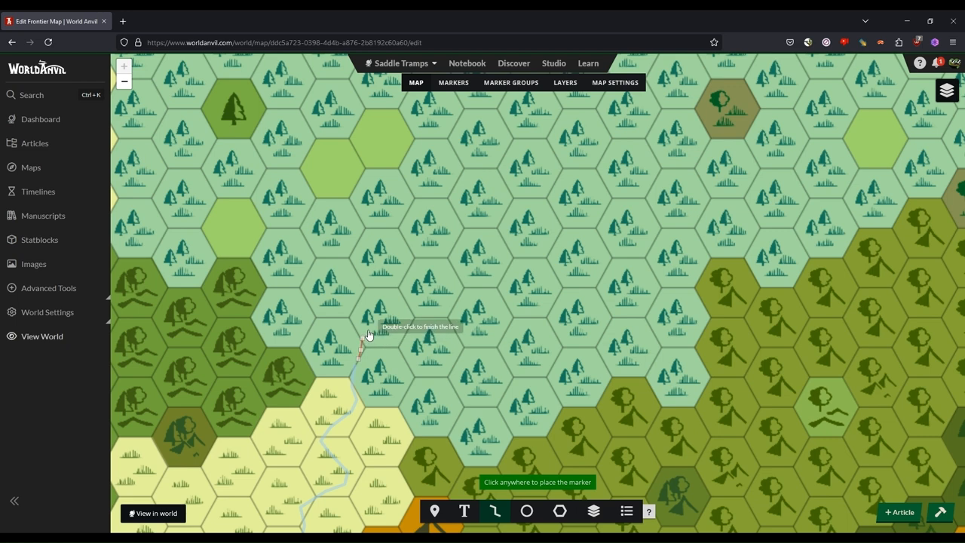
pyautogui.doubleClick(368, 335)
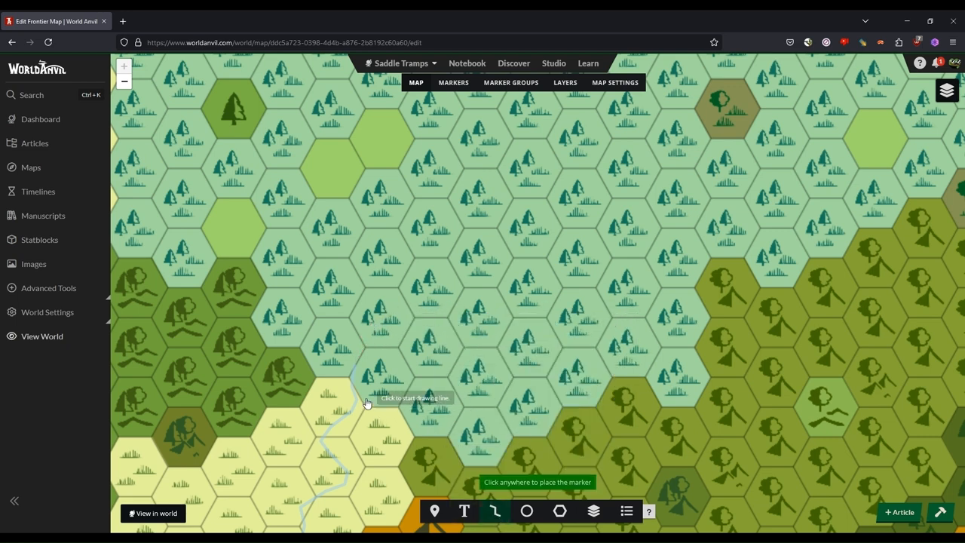
pyautogui.moveTo(359, 372)
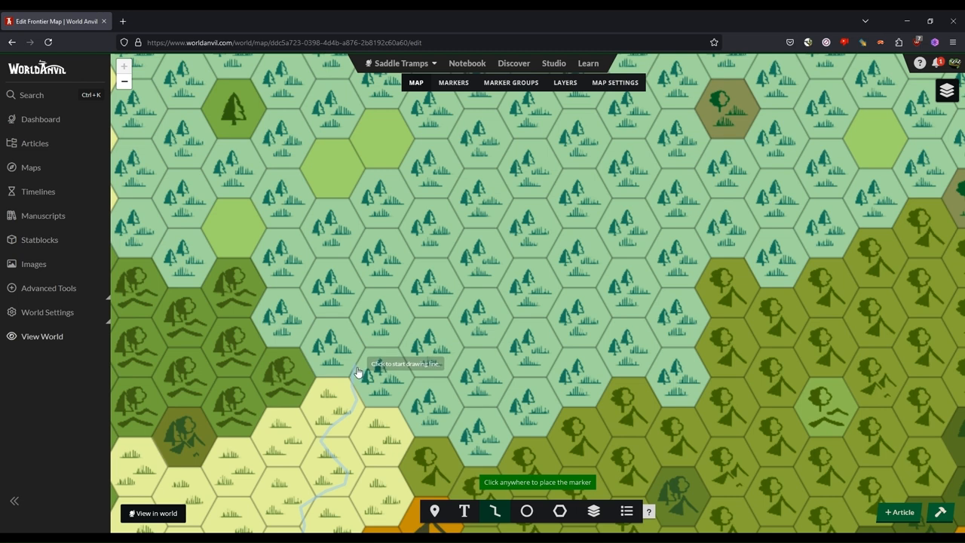
# Redraw the line northeast from the river's upper end and create it titled p2.
pyautogui.click(358, 372)
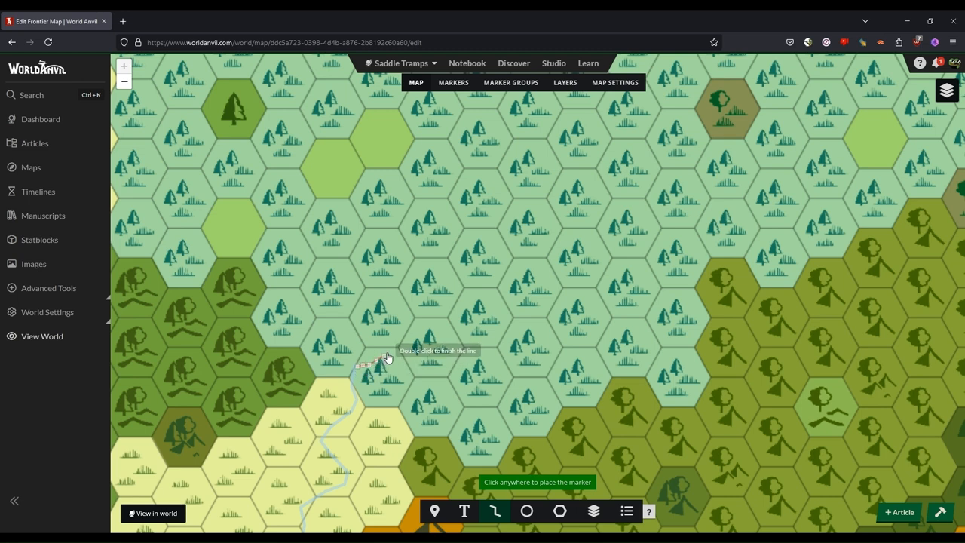
pyautogui.click(429, 330)
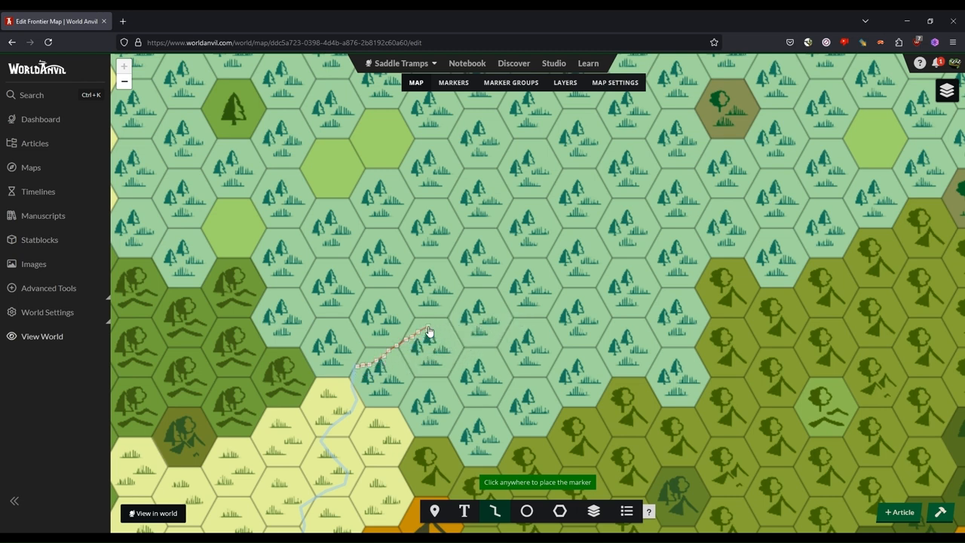
pyautogui.click(429, 331)
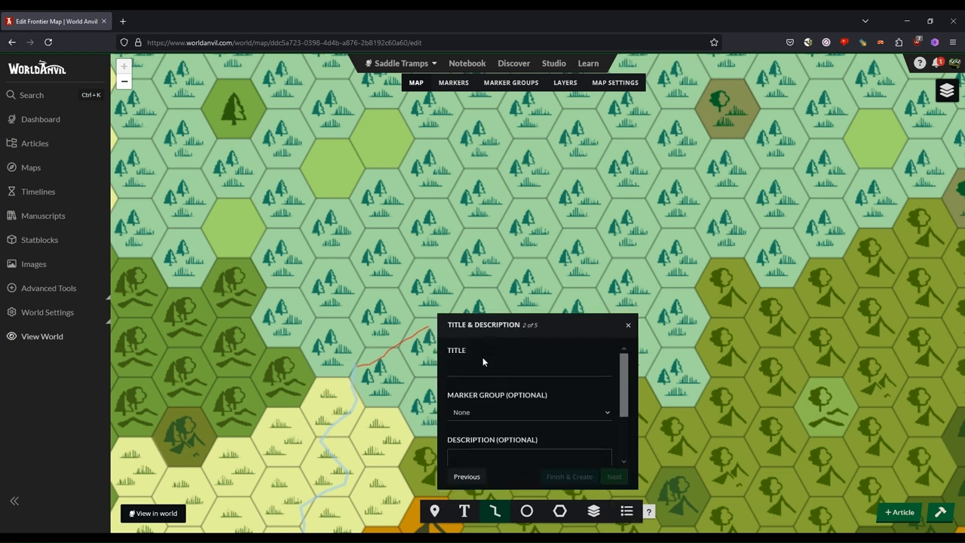
pyautogui.write('p2')
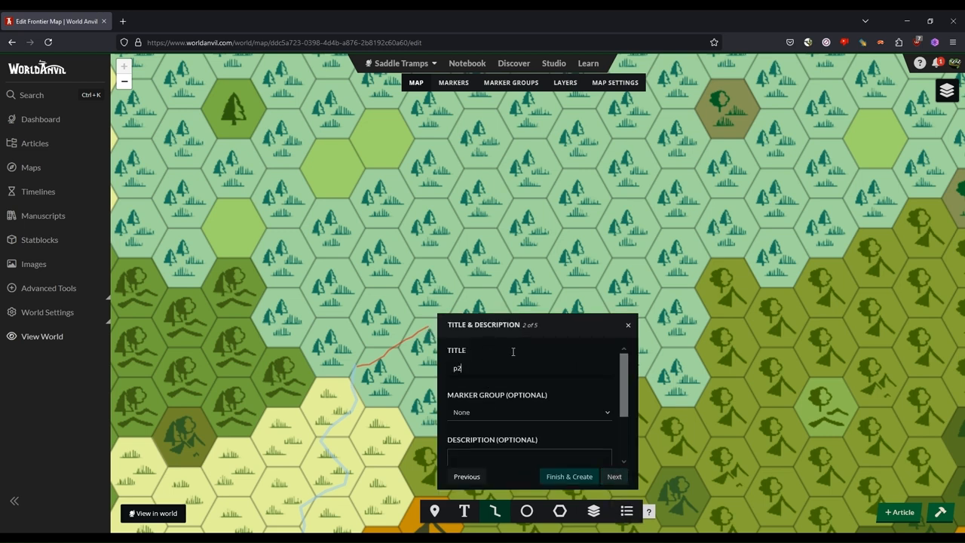
pyautogui.click(628, 326)
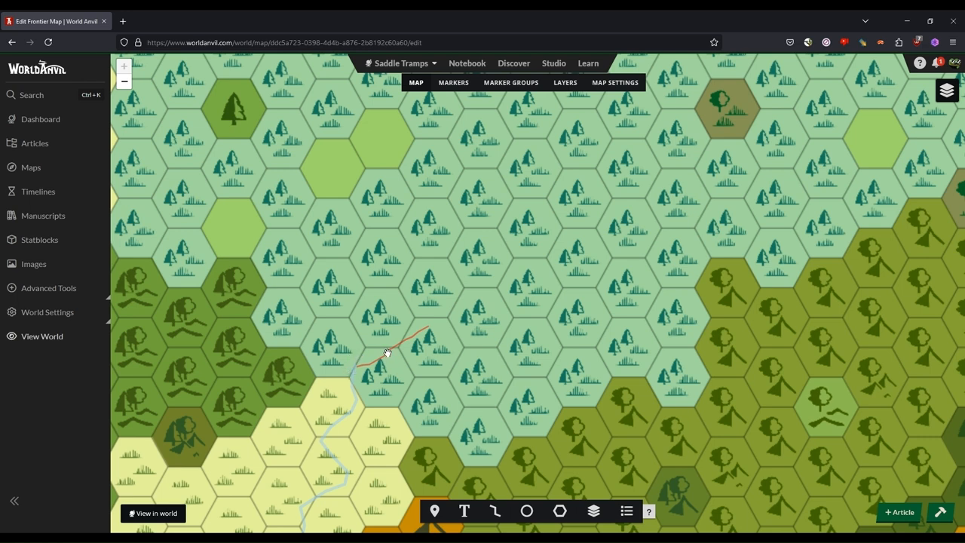
# Copy p2's Line Points onto the end of South Bend's line and save.
pyautogui.click(387, 352)
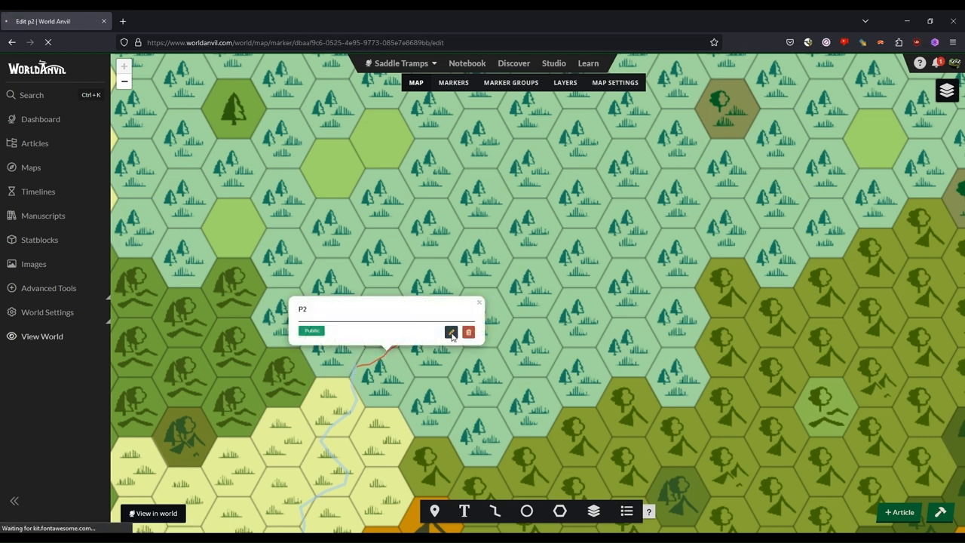
pyautogui.click(451, 332)
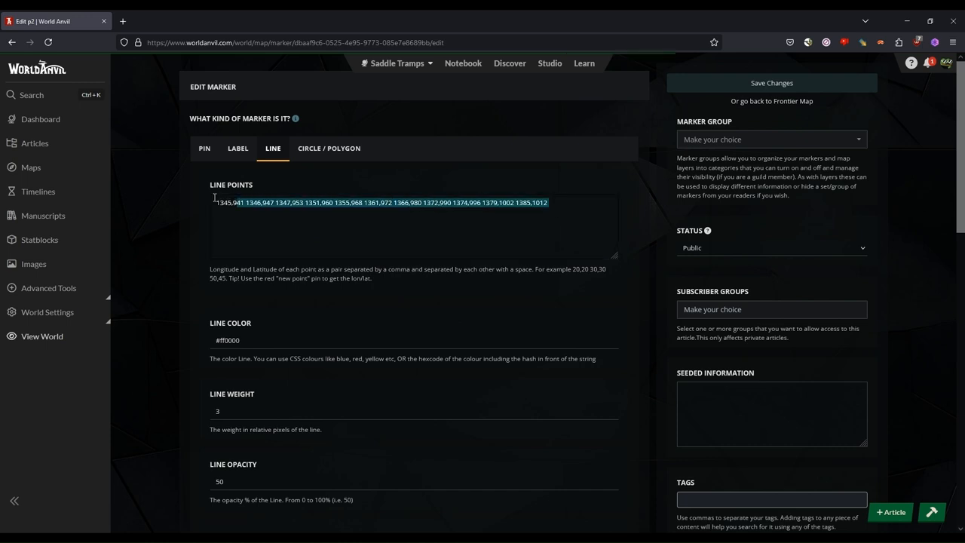
pyautogui.click(11, 42)
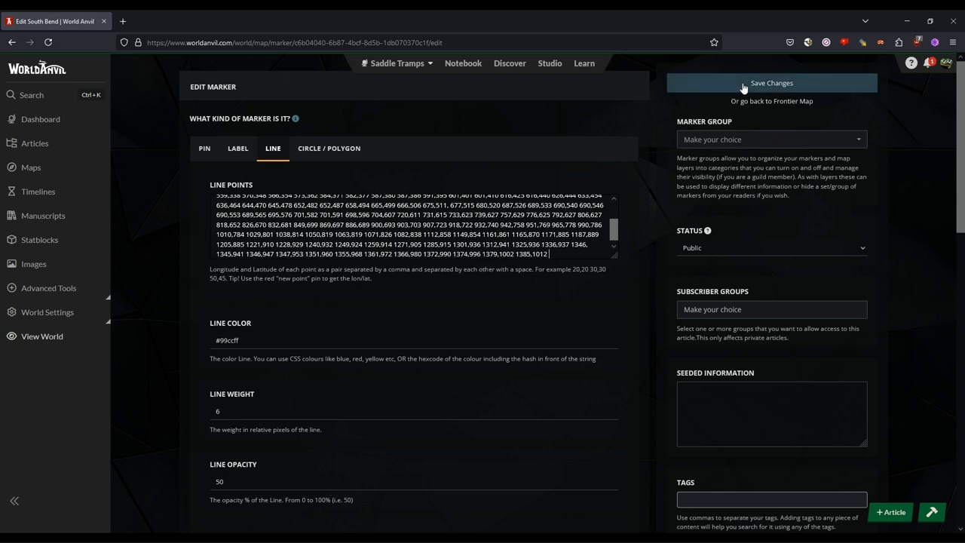
pyautogui.click(772, 83)
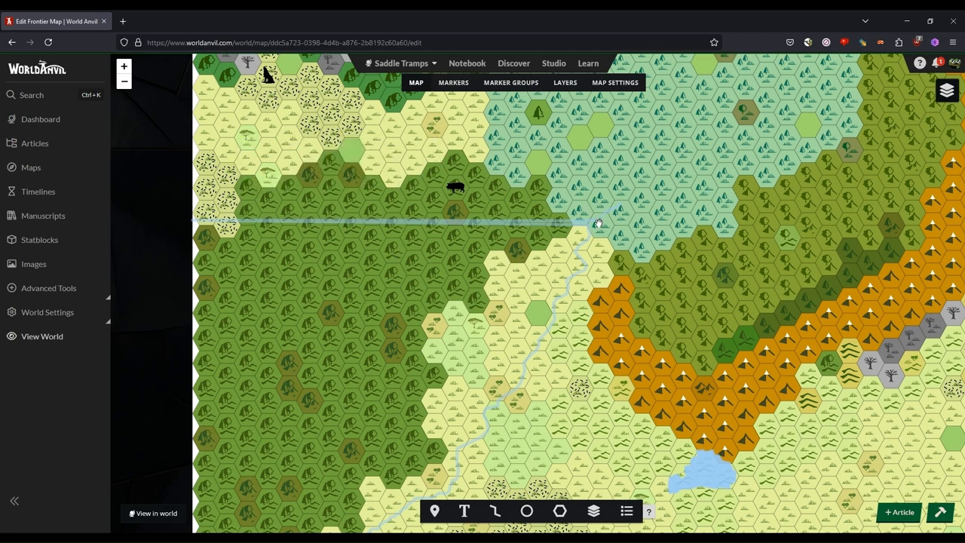
# Delete South Bend's trailing coordinate pairs so it ends near 1301,936, then save.
pyautogui.click(598, 222)
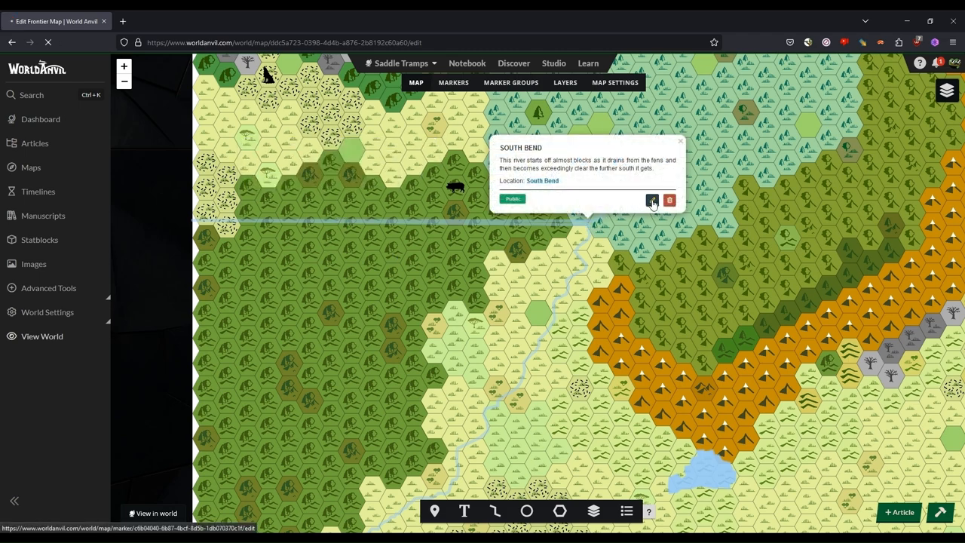
pyautogui.click(653, 200)
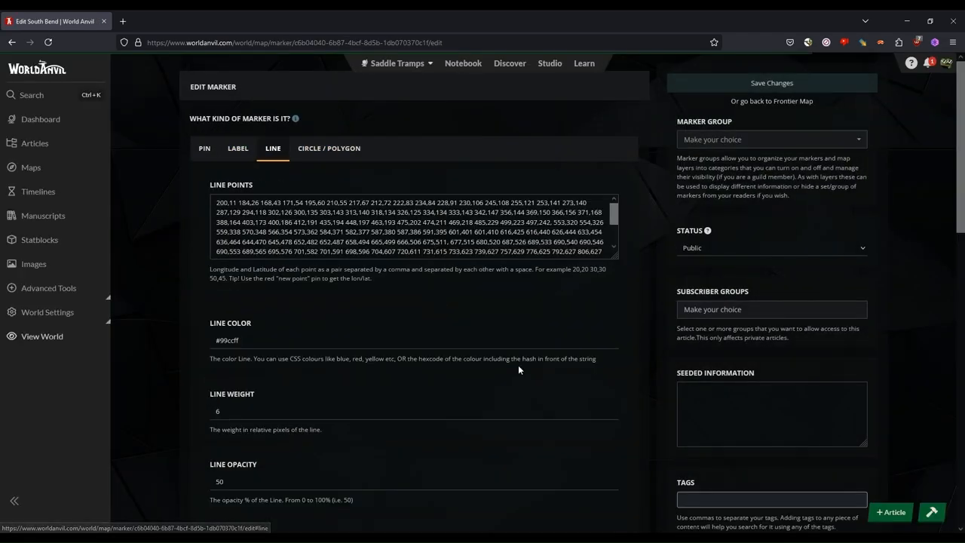
pyautogui.scroll(-3)
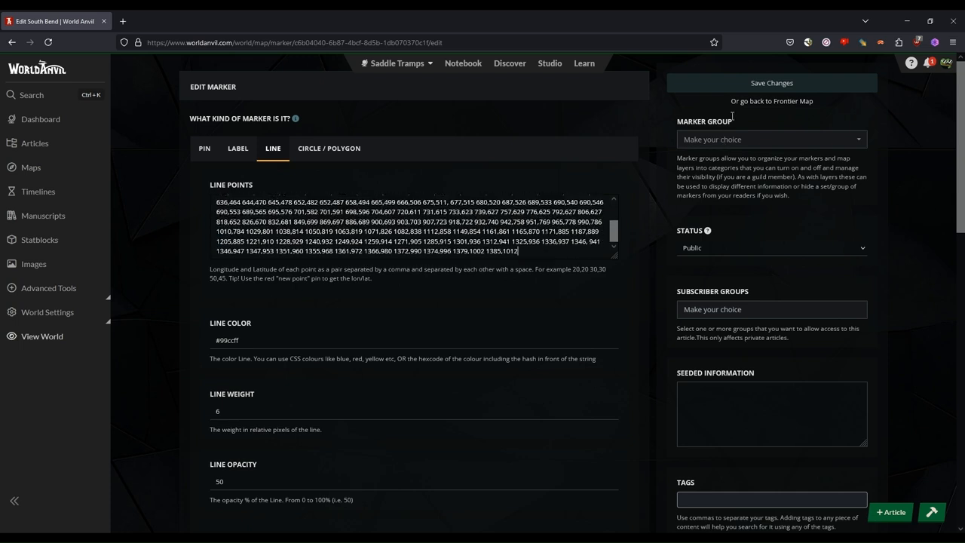
pyautogui.click(772, 100)
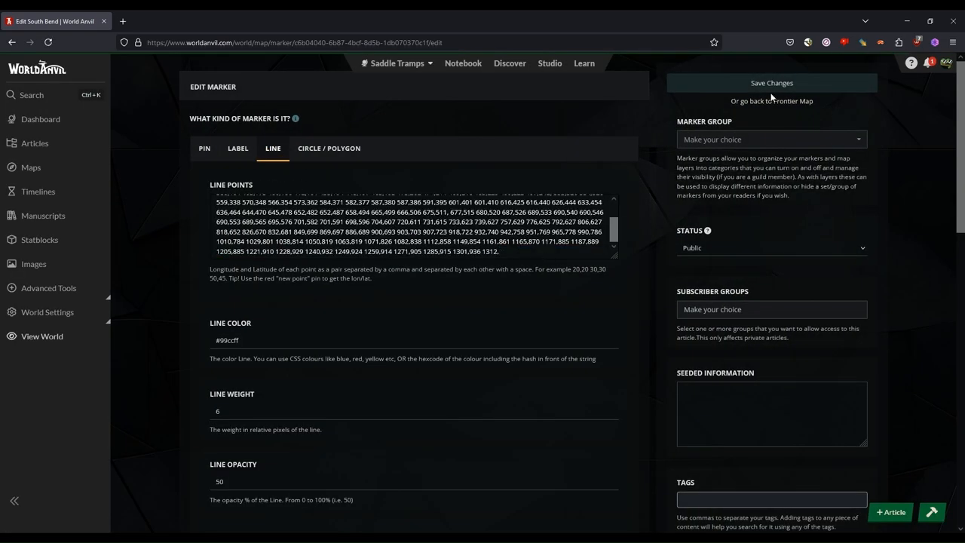
pyautogui.click(788, 100)
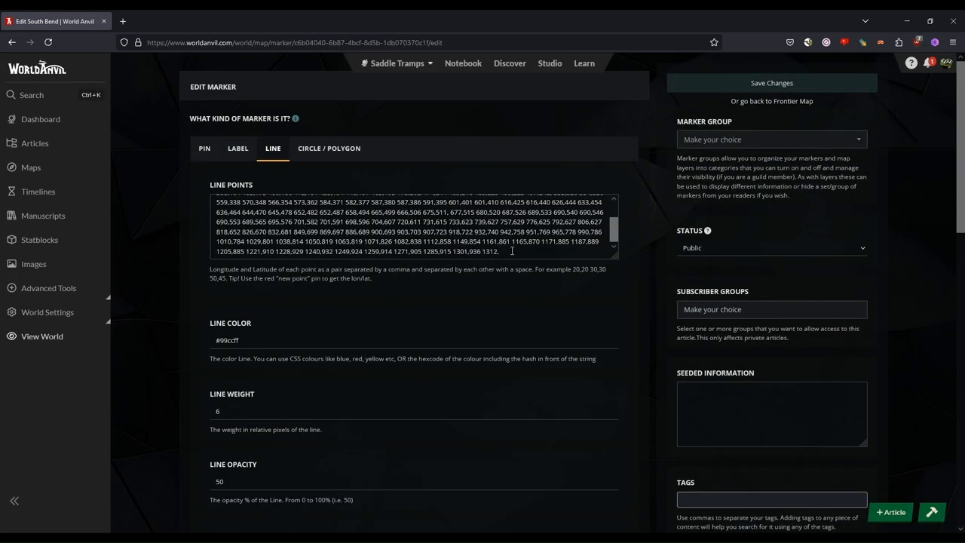
pyautogui.moveTo(562, 241); pyautogui.dragTo(499, 251)
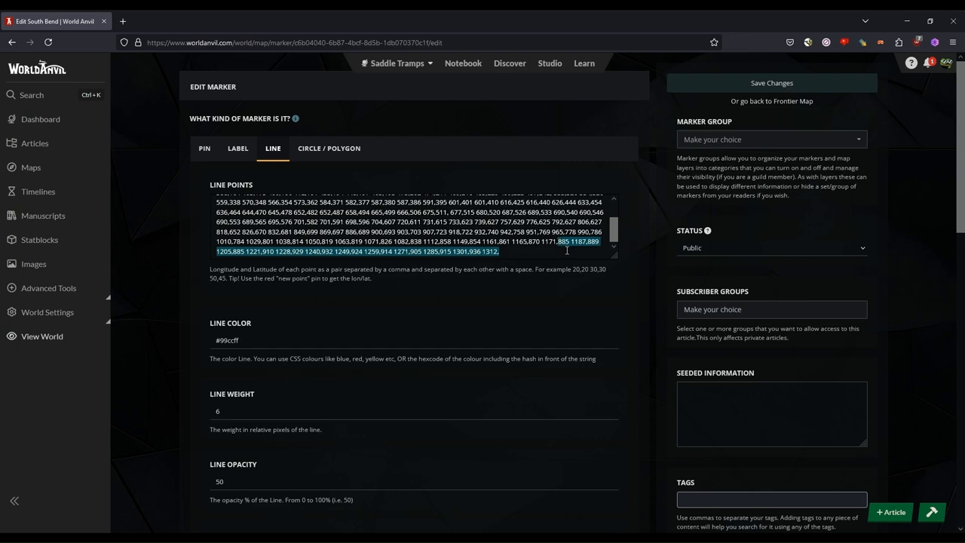
pyautogui.click(770, 83)
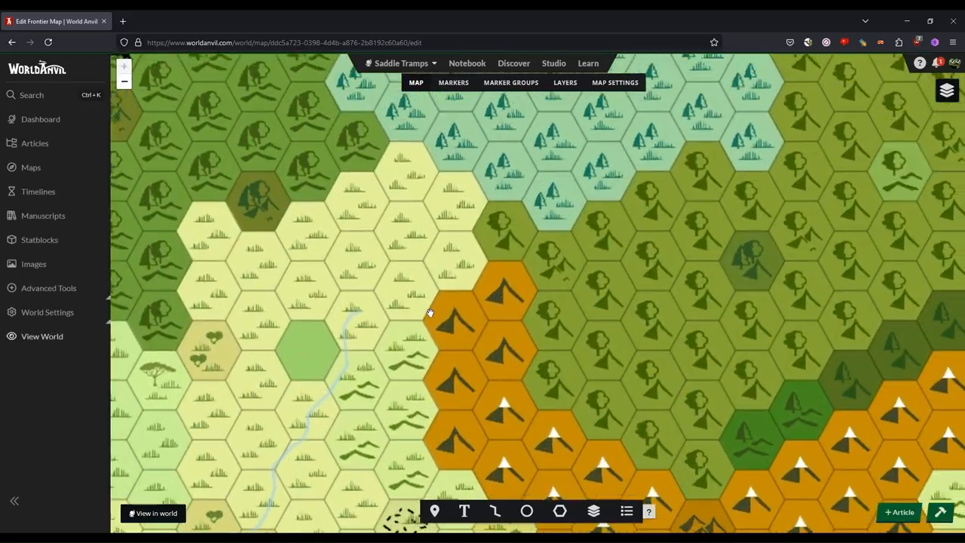
# Draw a red line from the river's upper end north, then east into the forest hexes.
pyautogui.moveTo(430, 313); pyautogui.dragTo(366, 338)
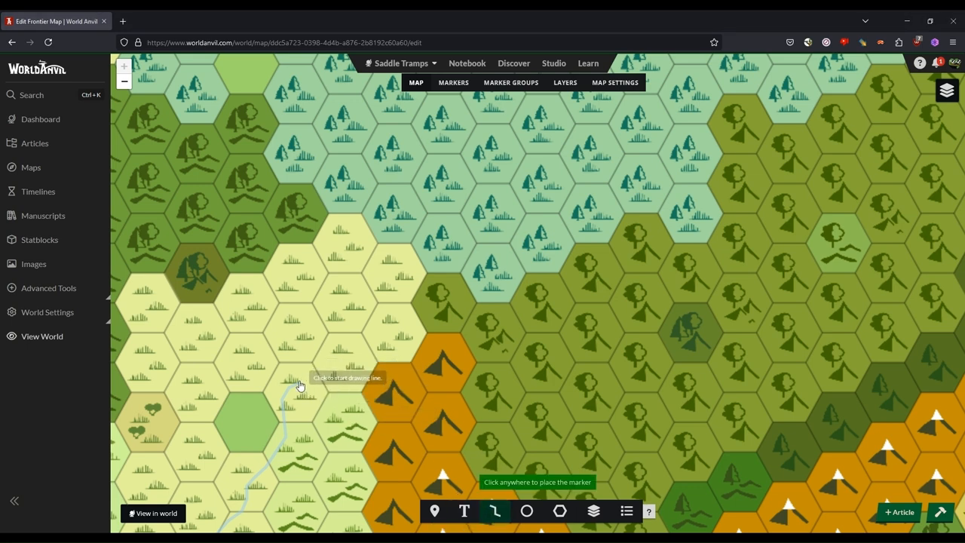
pyautogui.click(300, 386)
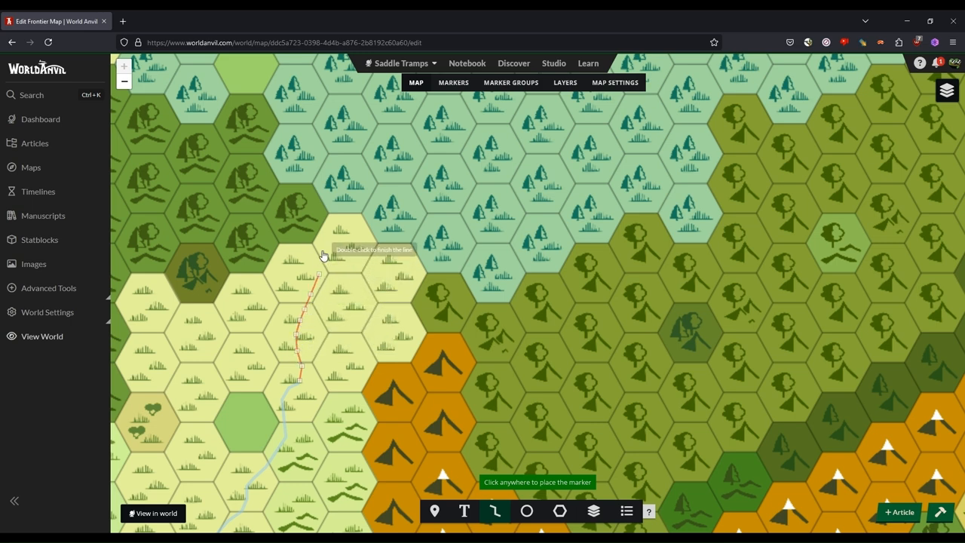
pyautogui.click(348, 170)
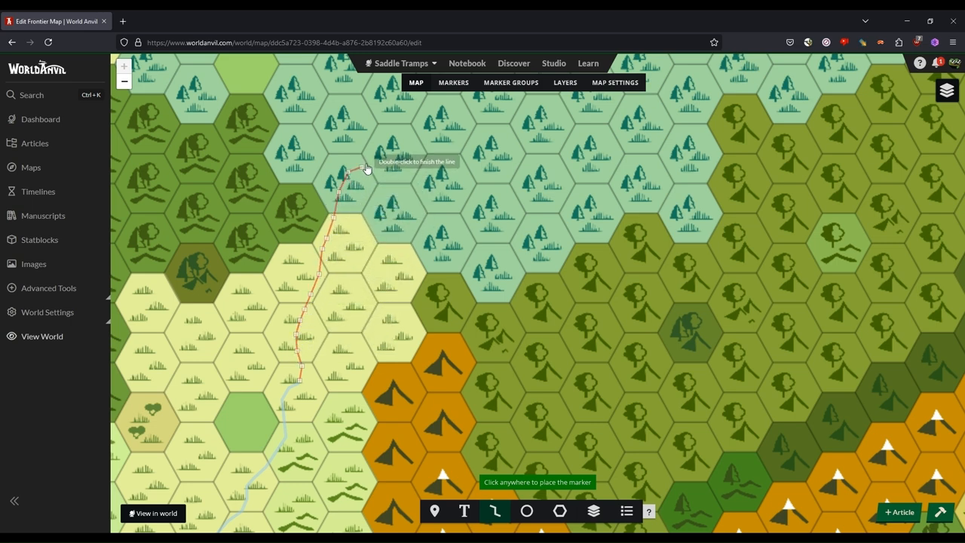
pyautogui.click(452, 120)
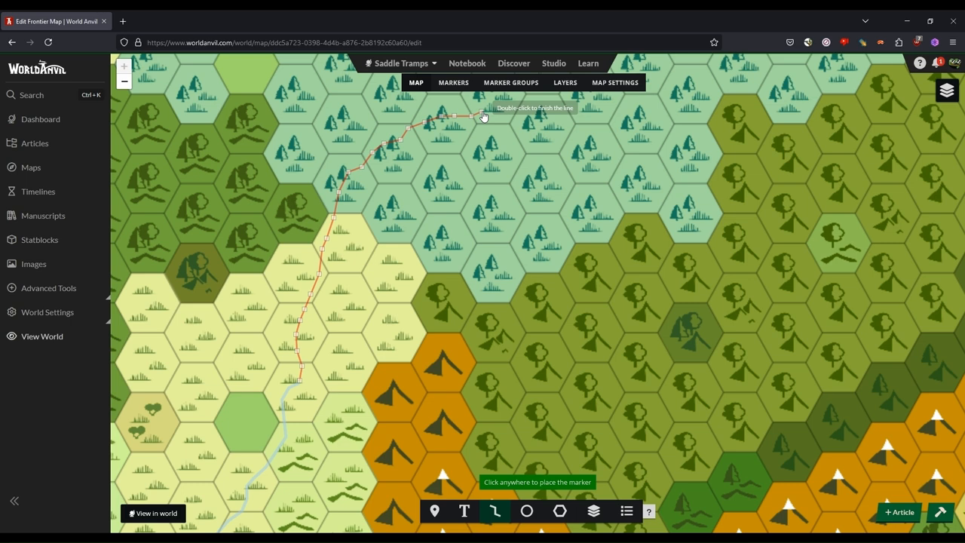
pyautogui.doubleClick(483, 115)
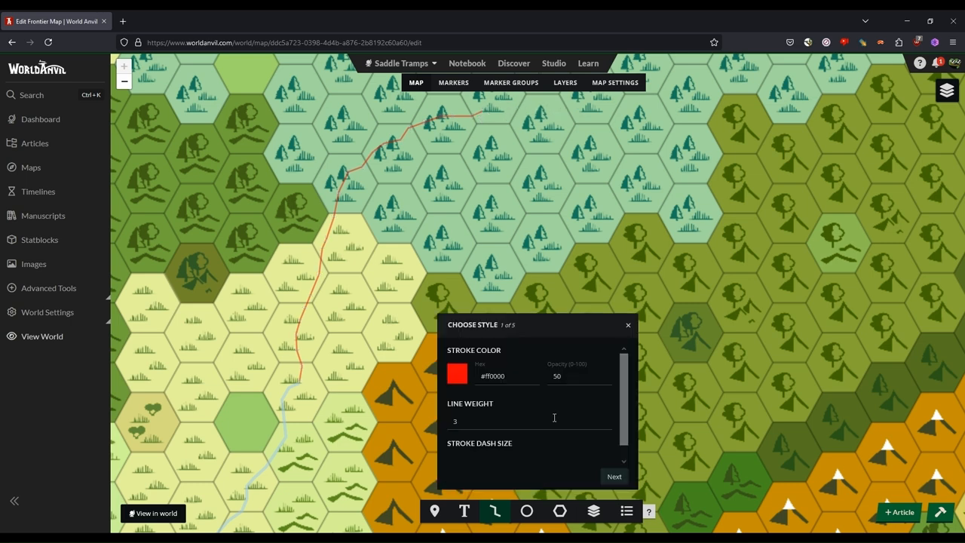
pyautogui.click(614, 476)
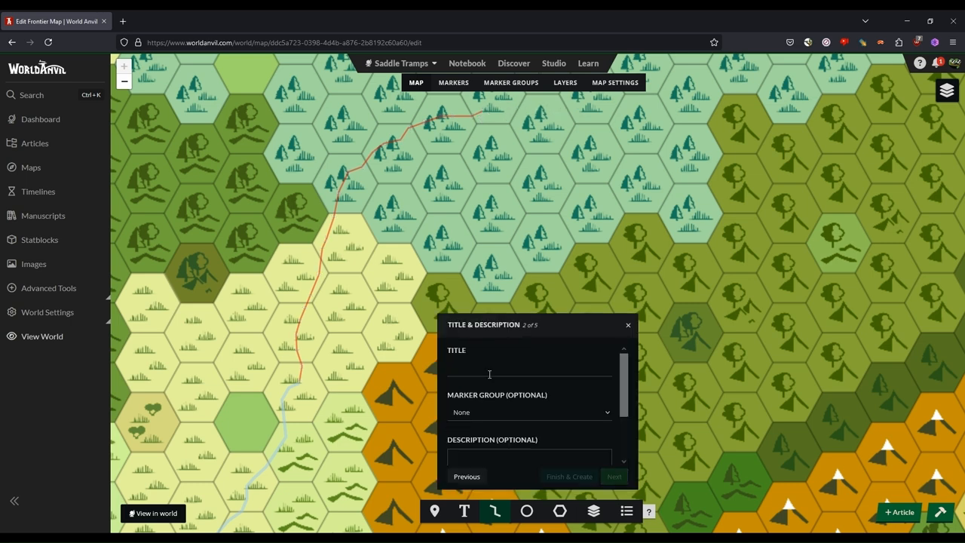
pyautogui.click(627, 325)
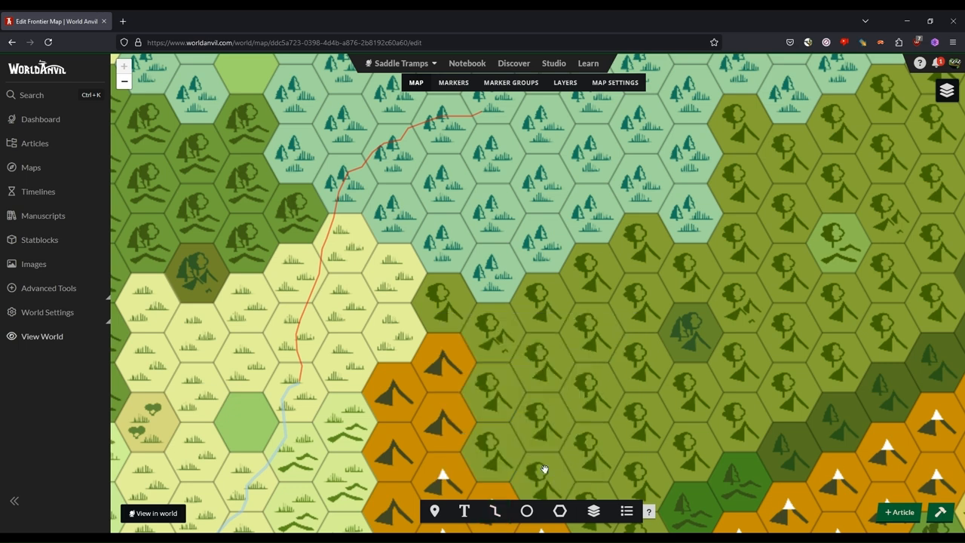
pyautogui.moveTo(496, 512)
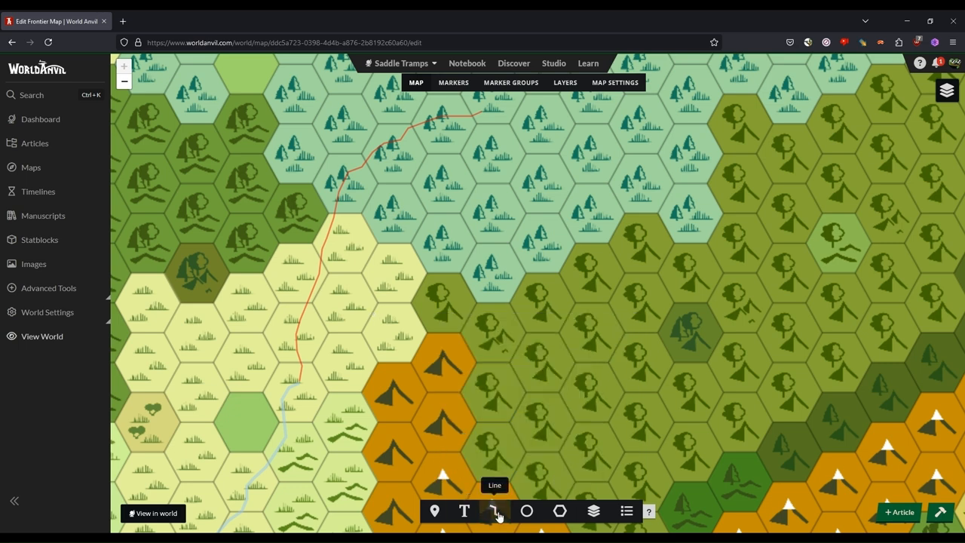
# Draw a second red branch east through the forest and open the South Bend marker.
pyautogui.click(495, 512)
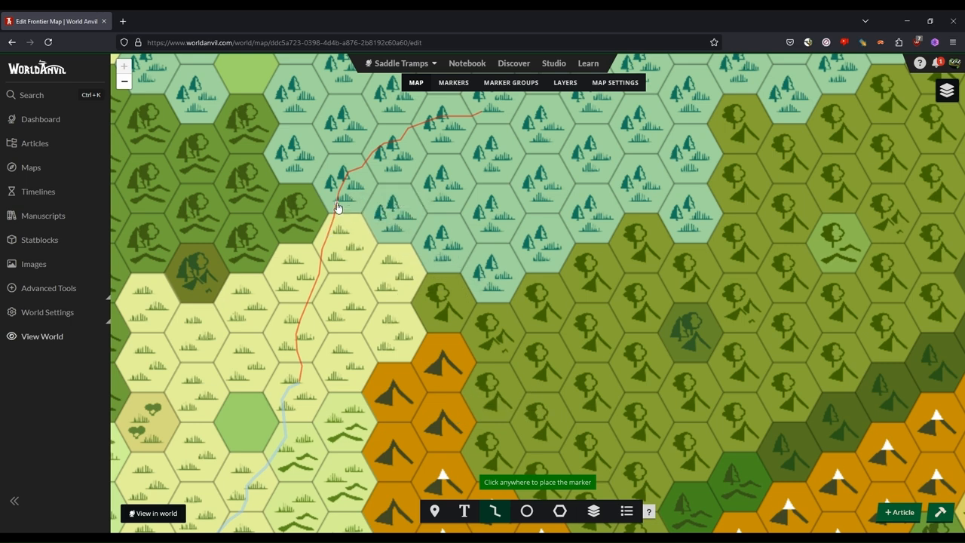
pyautogui.click(399, 181)
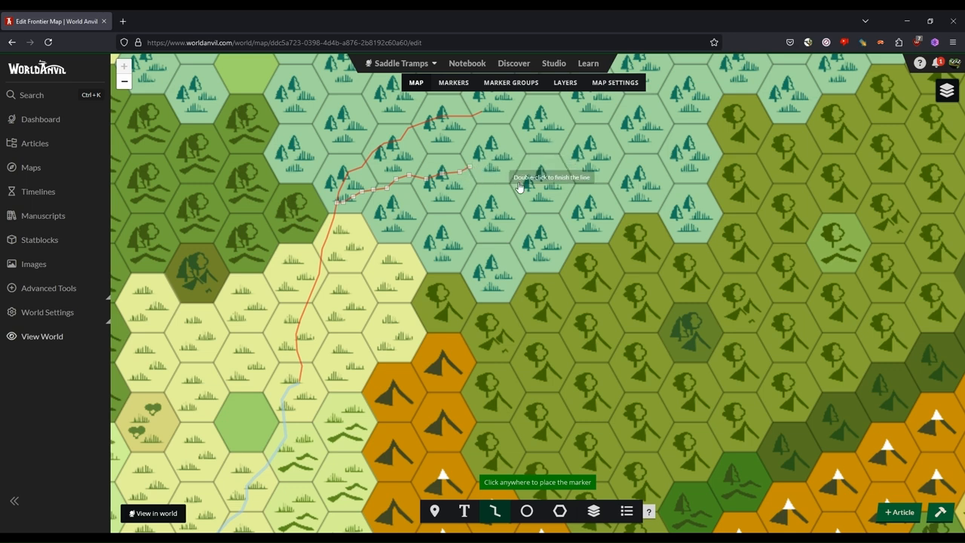
pyautogui.doubleClick(518, 187)
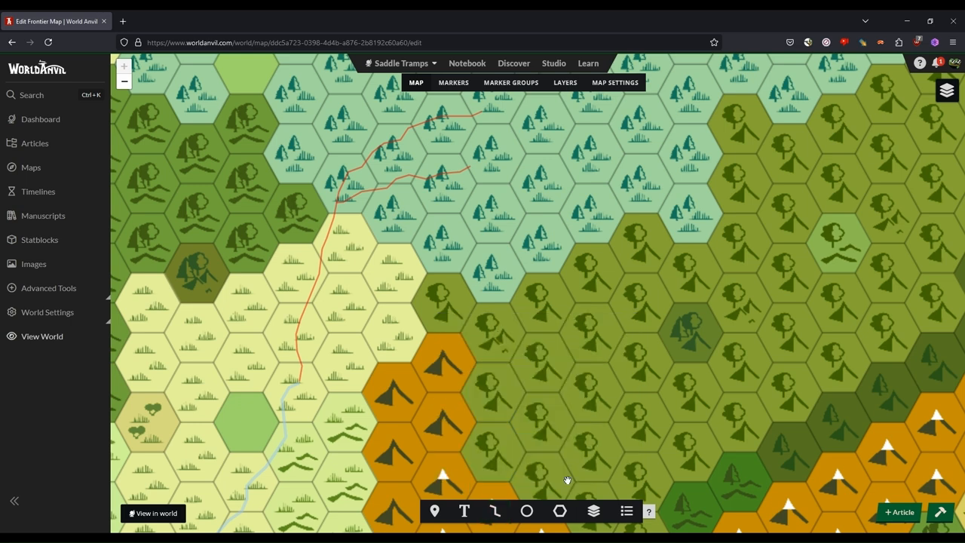
pyautogui.click(285, 400)
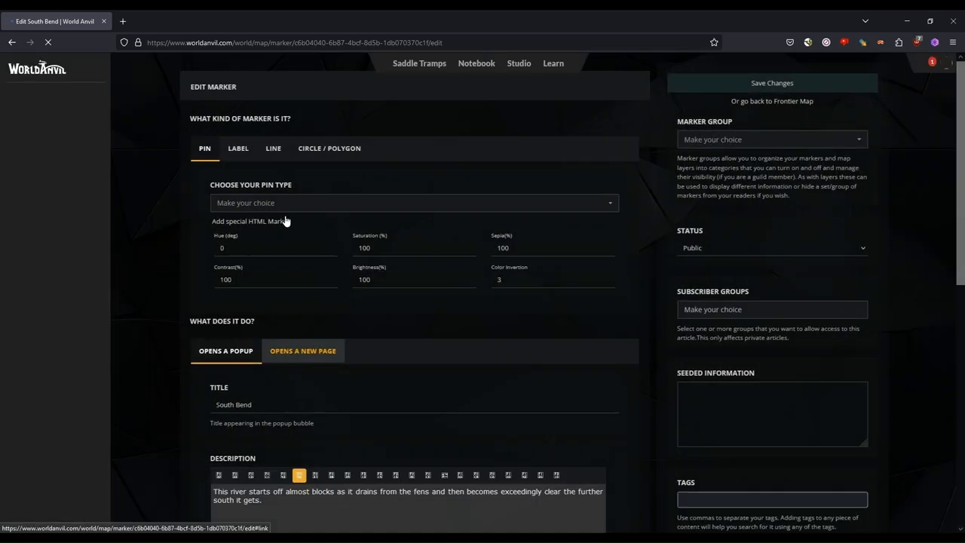
# Review South Bend's Line settings twice, returning to the Frontier map each time.
pyautogui.click(273, 148)
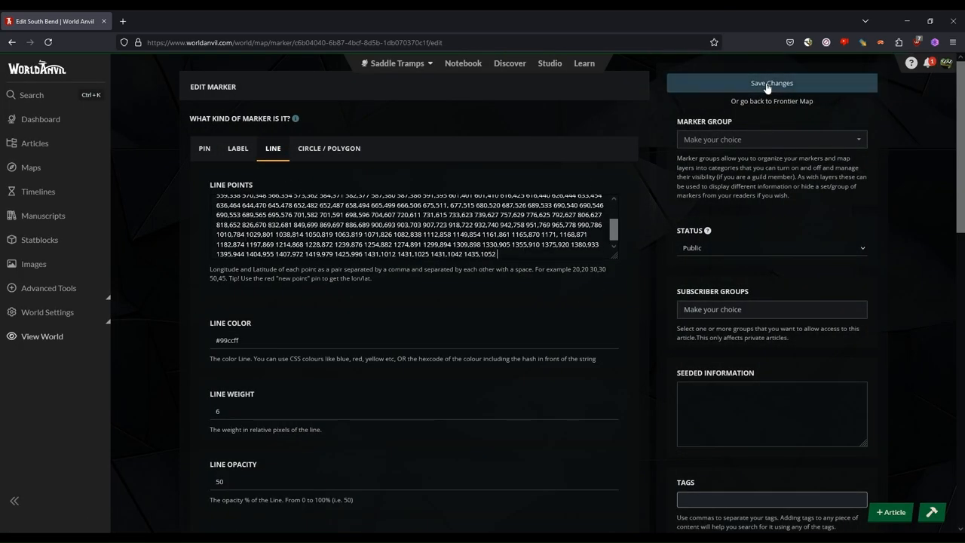
pyautogui.click(771, 83)
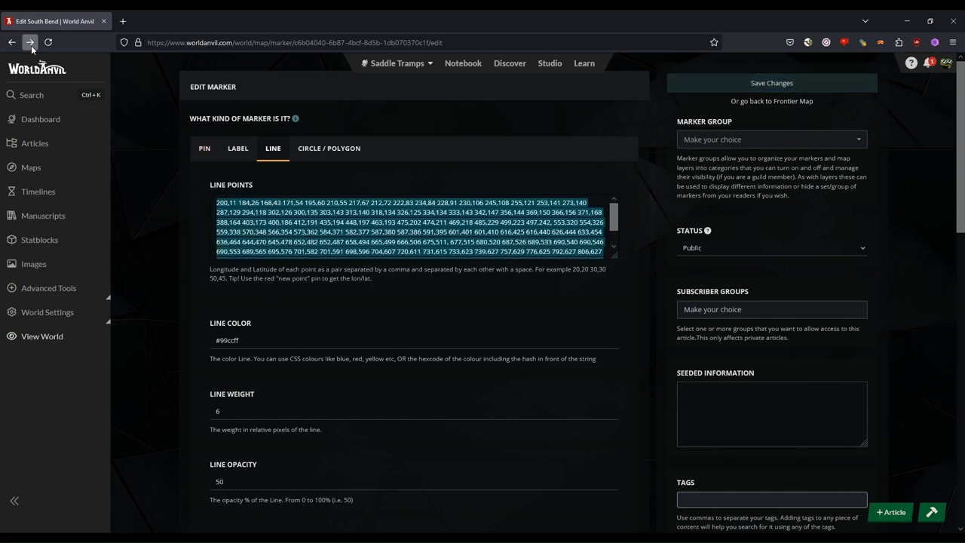
pyautogui.click(29, 42)
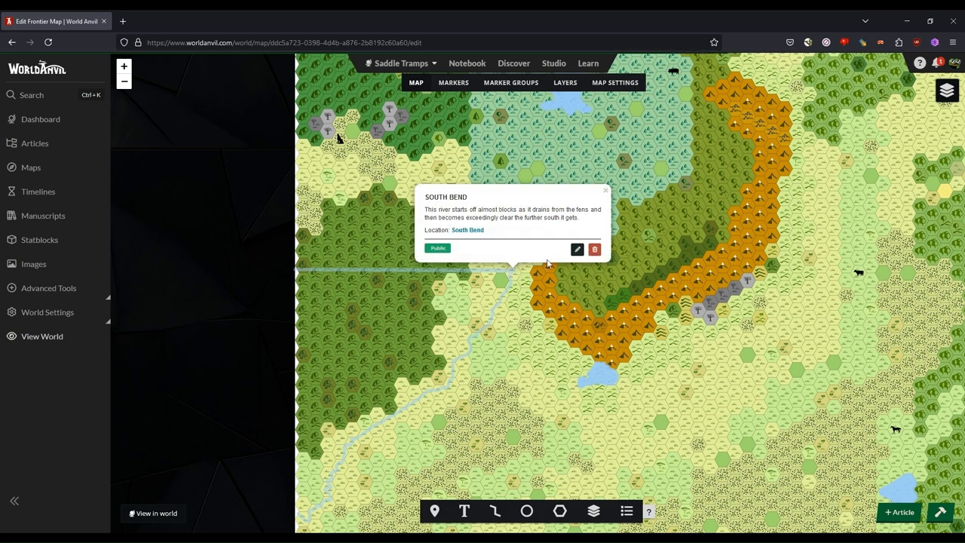
pyautogui.click(577, 249)
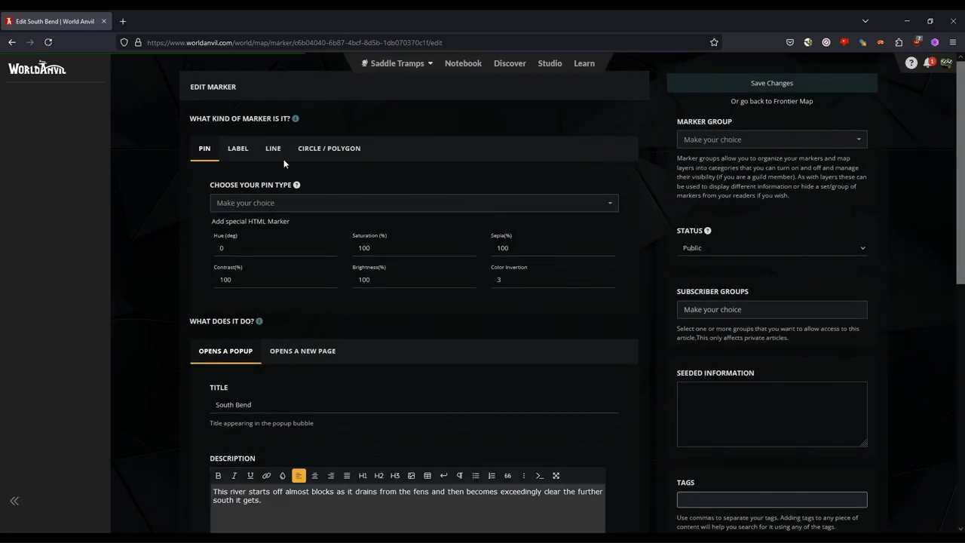
pyautogui.click(273, 148)
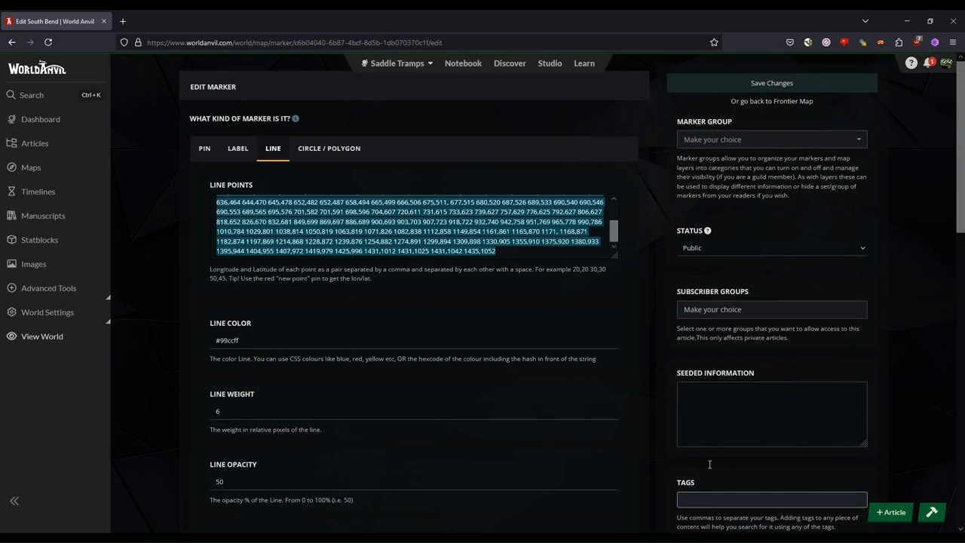
pyautogui.click(771, 83)
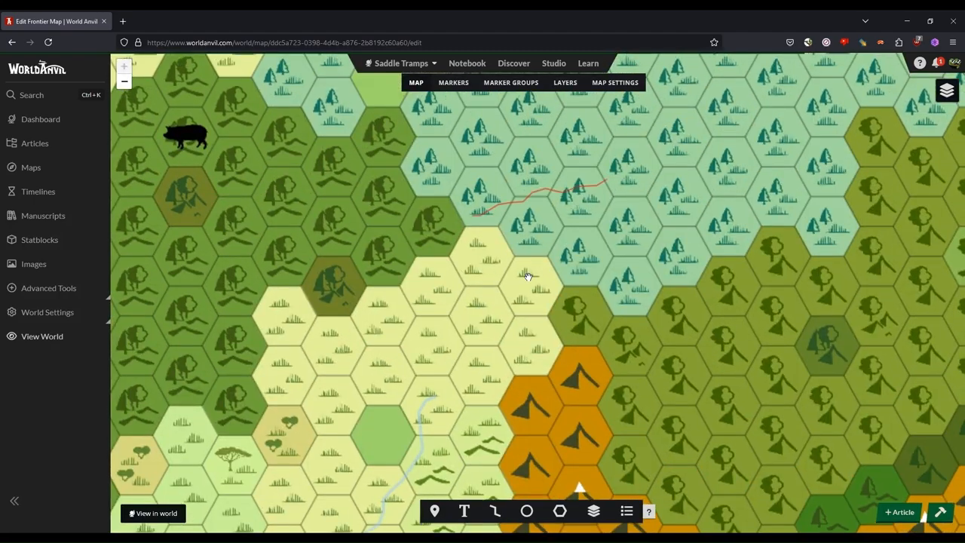
# Delete the short red line marker in the forest.
pyautogui.scroll(-3)
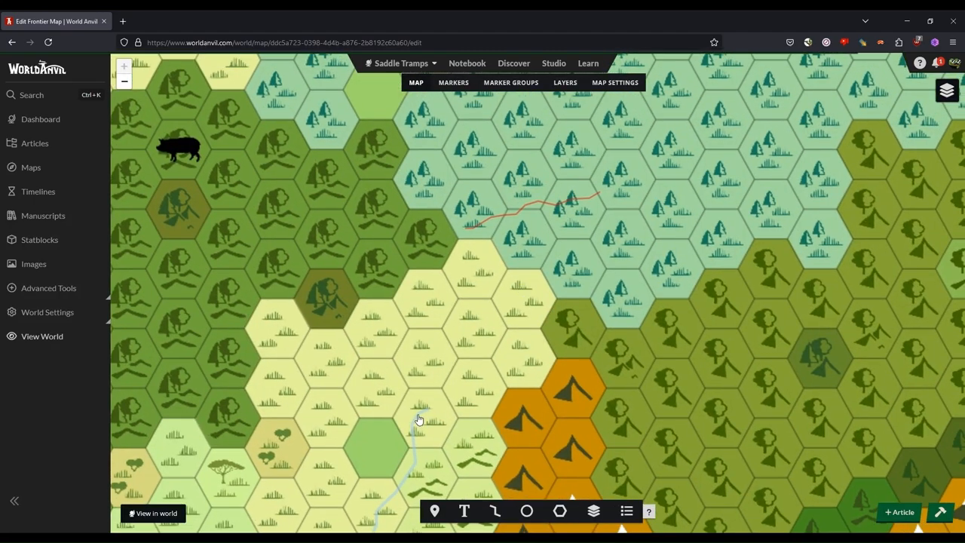
pyautogui.moveTo(516, 215)
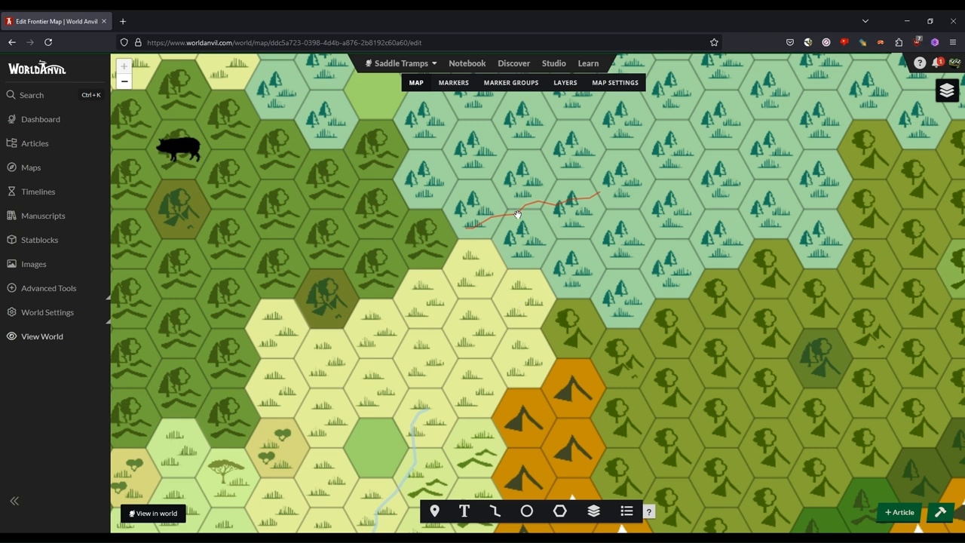
pyautogui.click(517, 204)
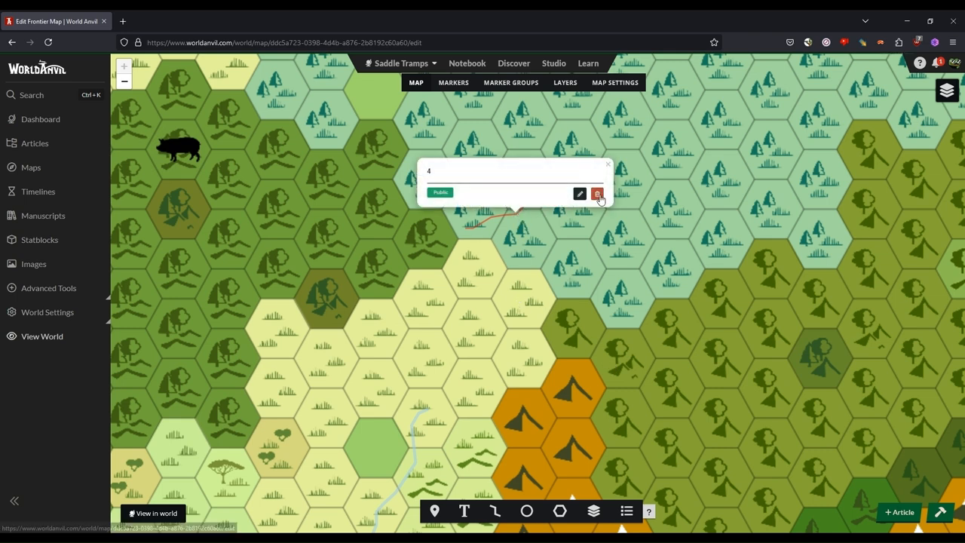
pyautogui.click(598, 194)
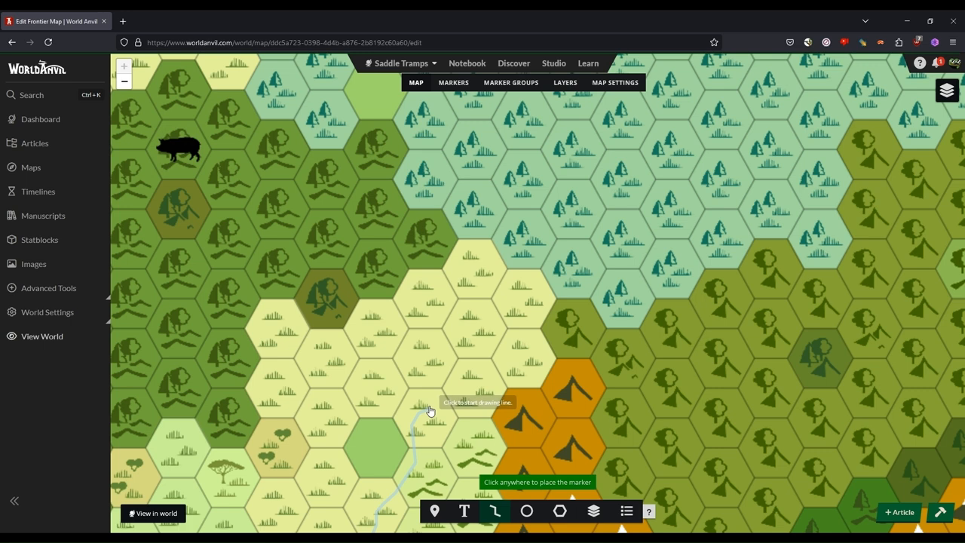
# Draw a red line north from the river titled South Bend, then edit the river marker.
pyautogui.click(430, 411)
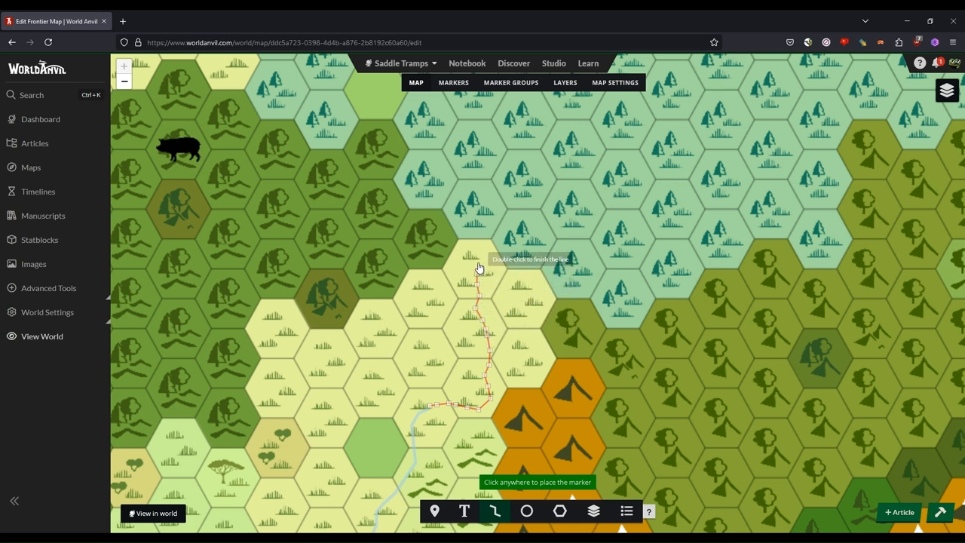
pyautogui.doubleClick(479, 268)
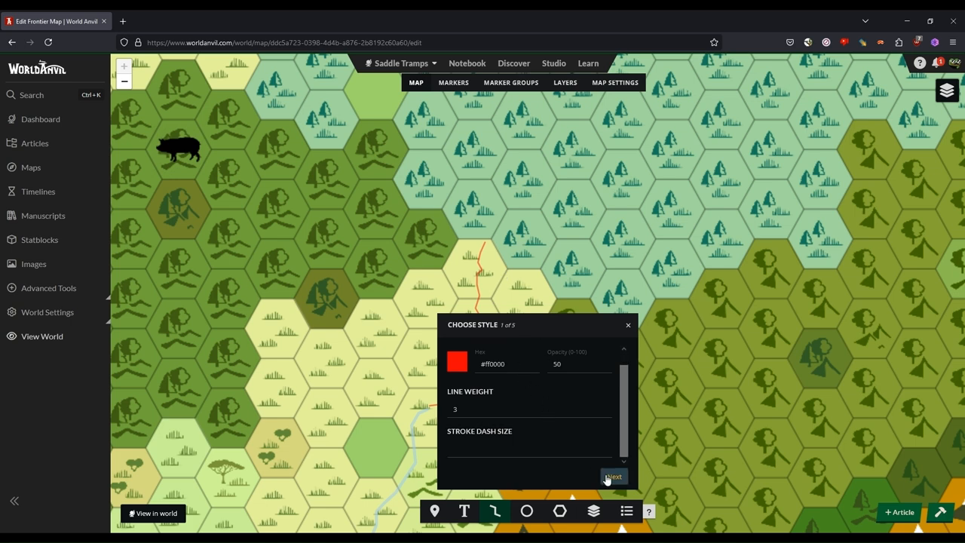
pyautogui.click(614, 476)
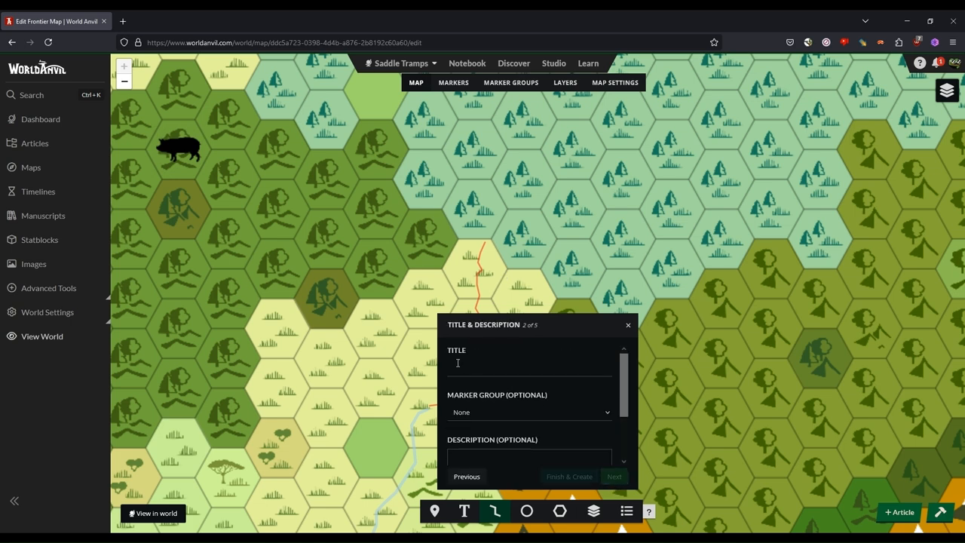
pyautogui.write('South Bend')
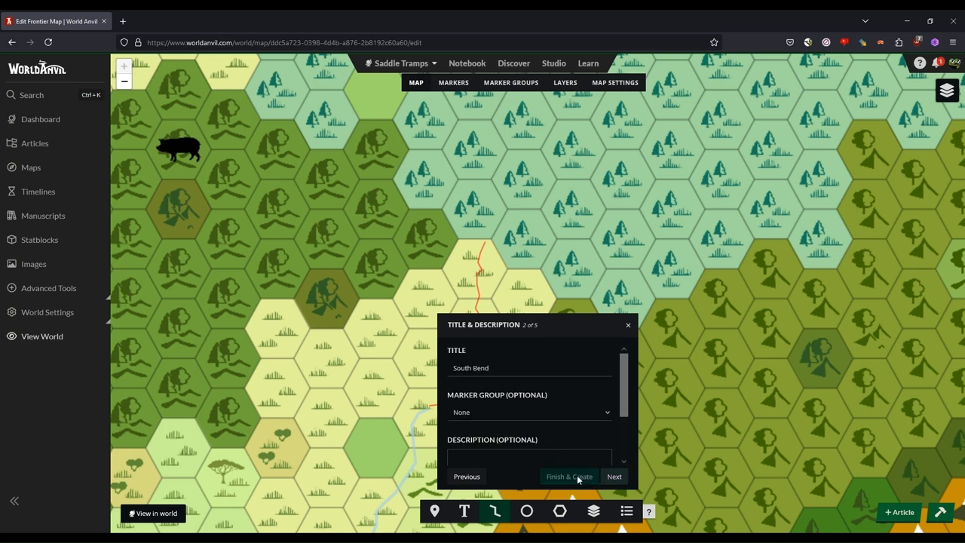
pyautogui.click(568, 475)
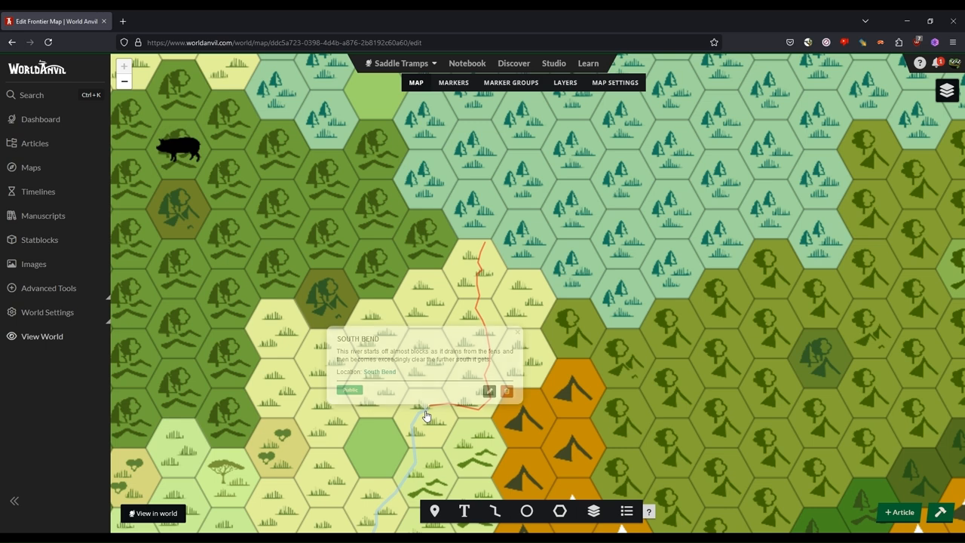
pyautogui.click(488, 391)
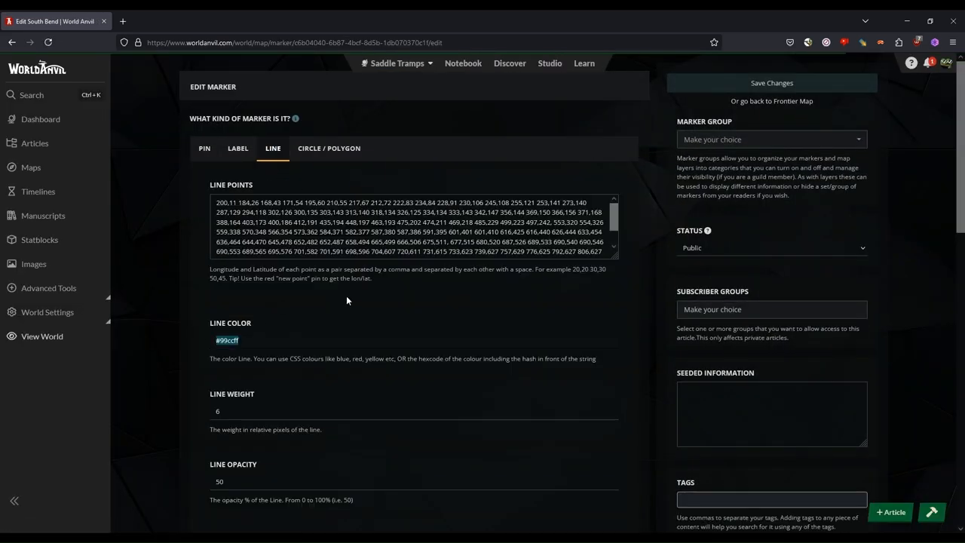
# Save the trimmed South Bend river line points and open the new line marker for editing.
pyautogui.scroll(-3)
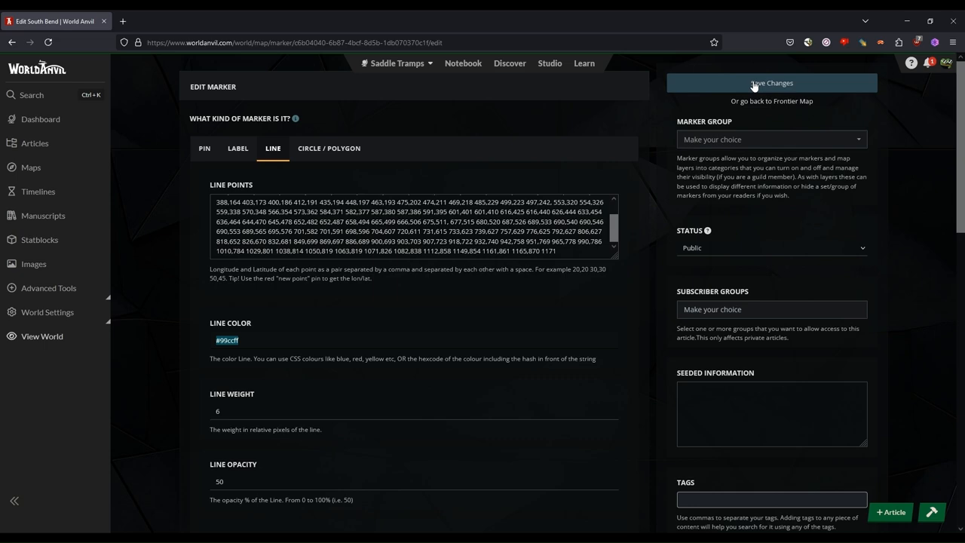
pyautogui.click(771, 83)
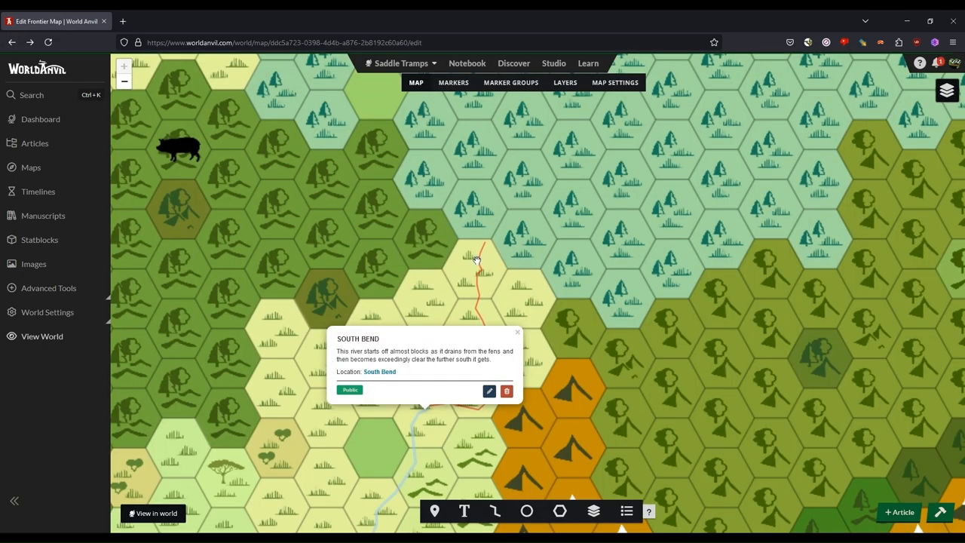
pyautogui.click(489, 391)
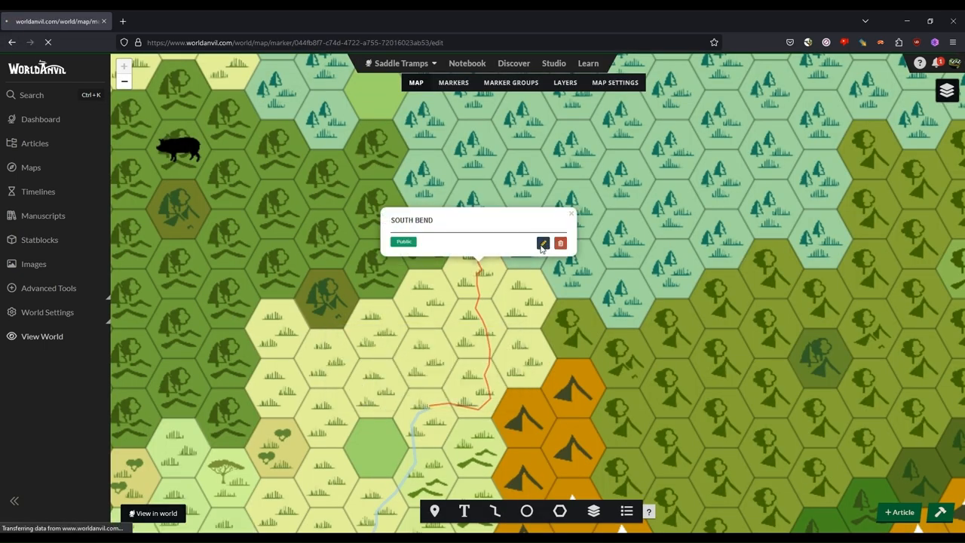
pyautogui.click(542, 243)
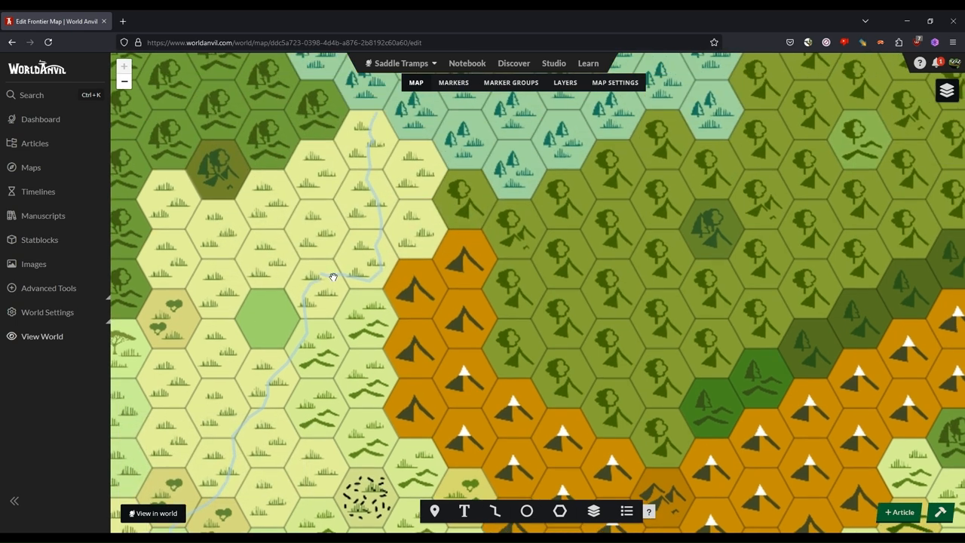
pyautogui.click(333, 276)
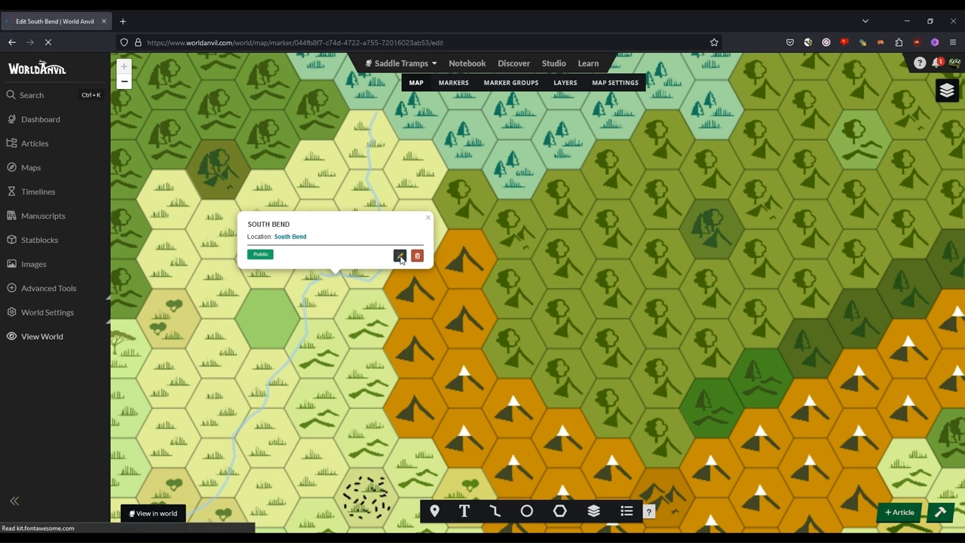
pyautogui.click(401, 256)
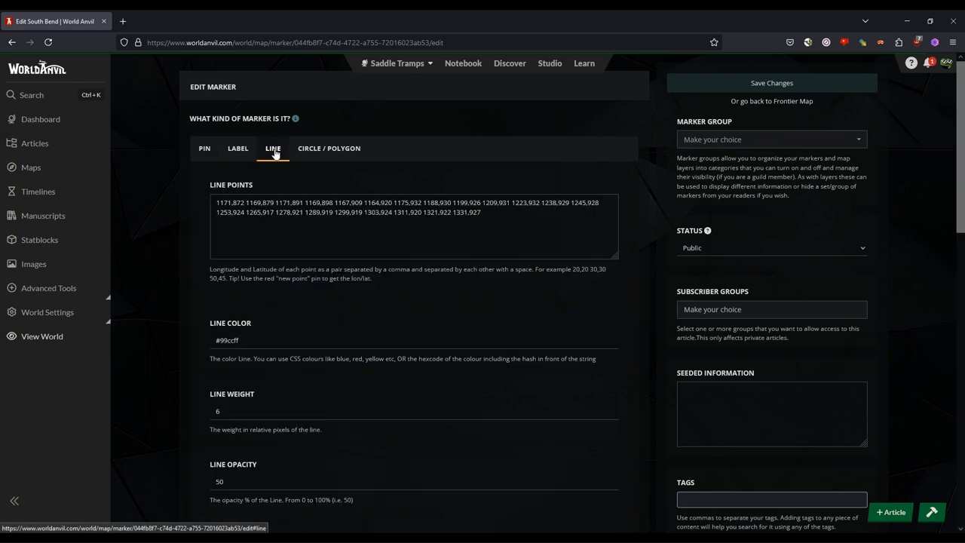
pyautogui.moveTo(343, 258)
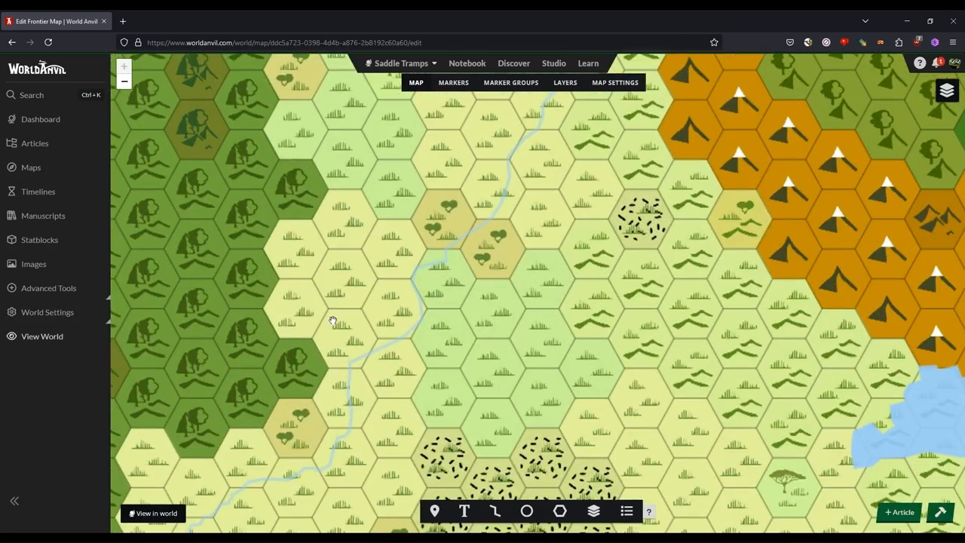
pyautogui.click(446, 211)
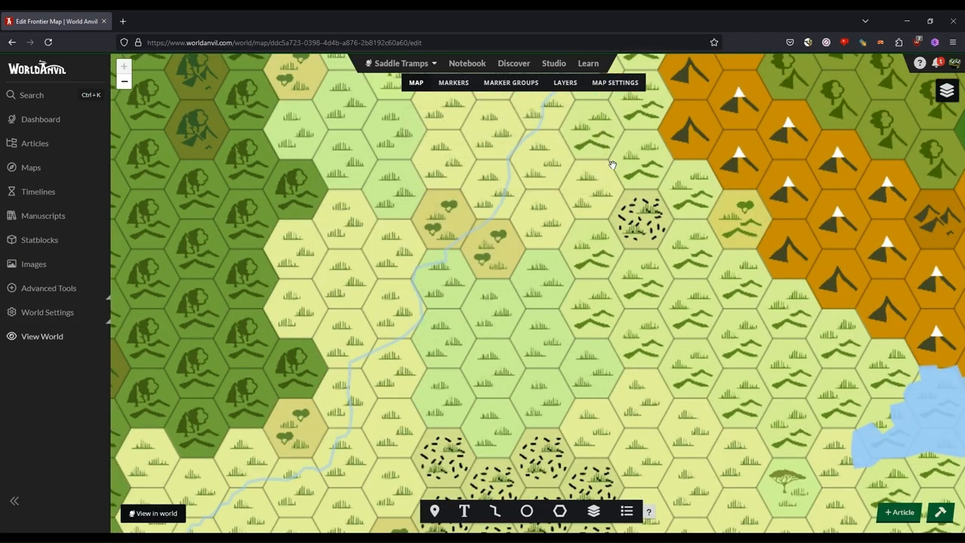
pyautogui.moveTo(612, 165); pyautogui.dragTo(385, 301)
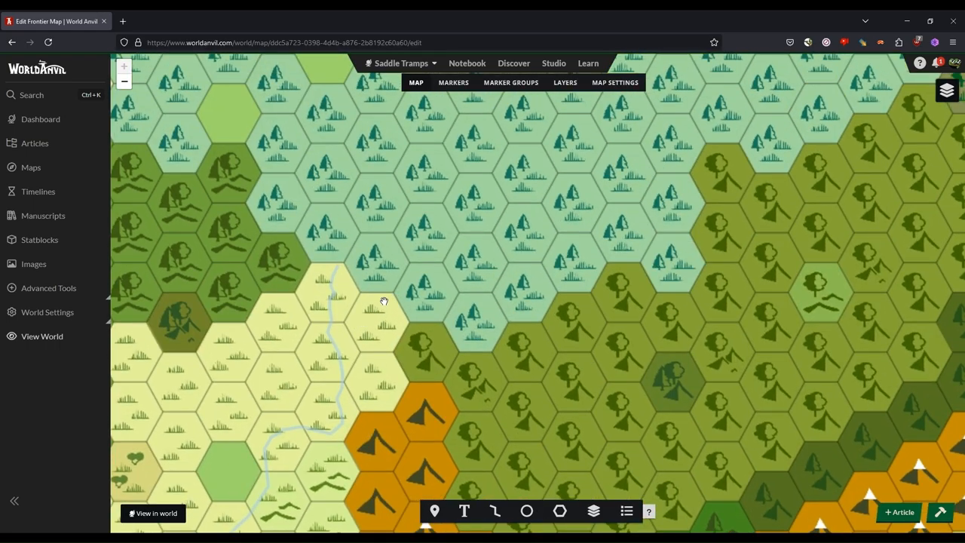